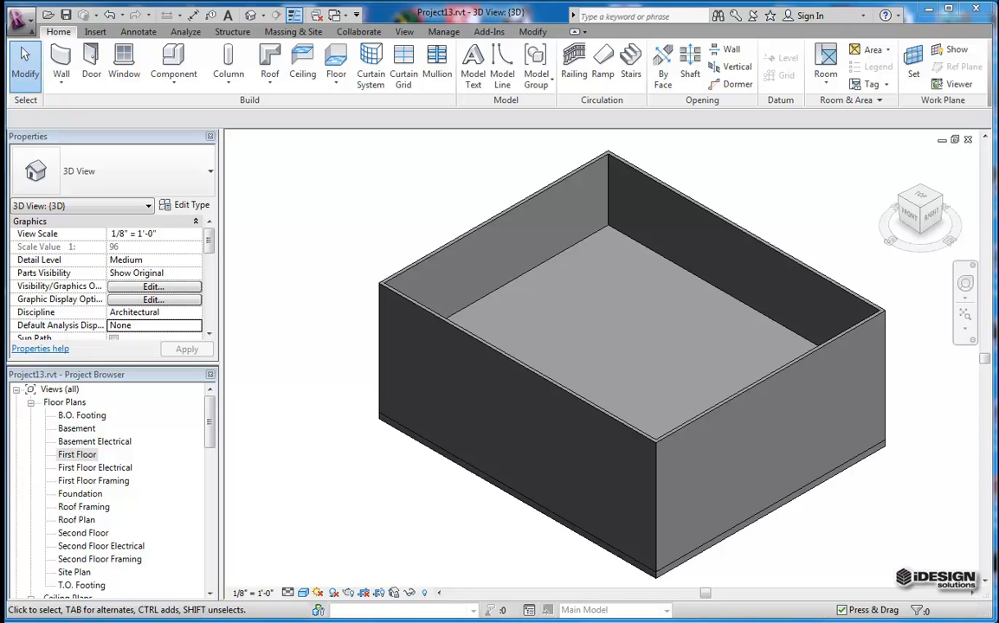
mouse_move(562, 293)
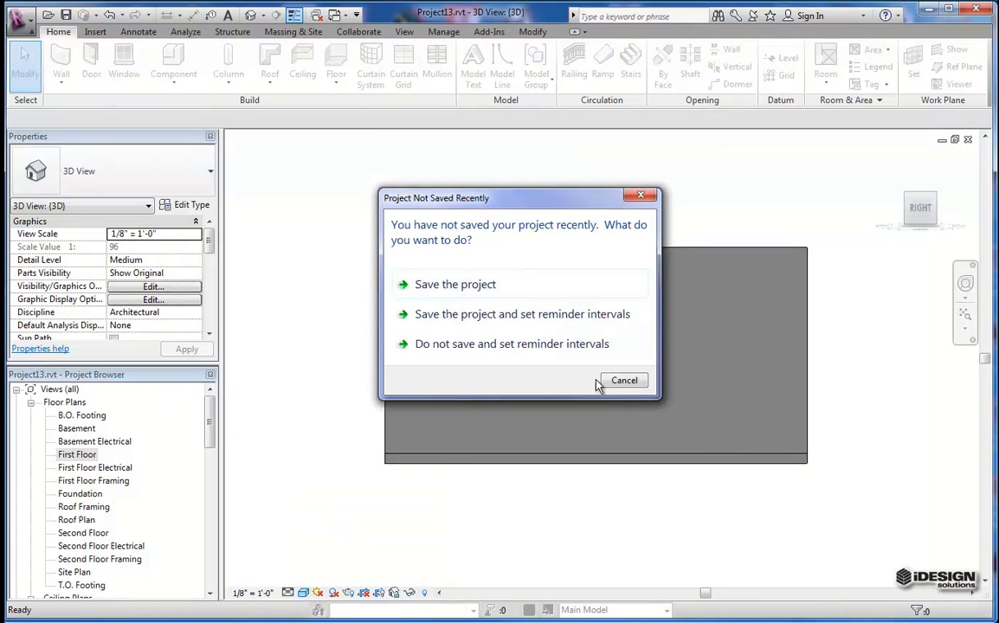
Dismiss the 'Project Not Saved Recently' reminder without saving the project
left_click(624, 380)
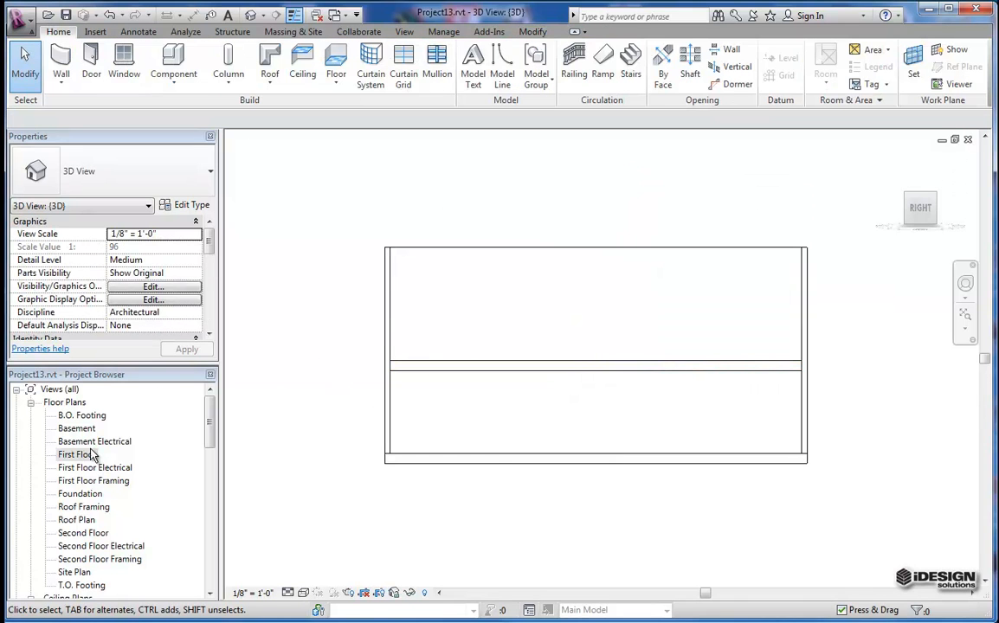
Open the First Floor plan and begin a stair sketched as a run
double_click(76, 454)
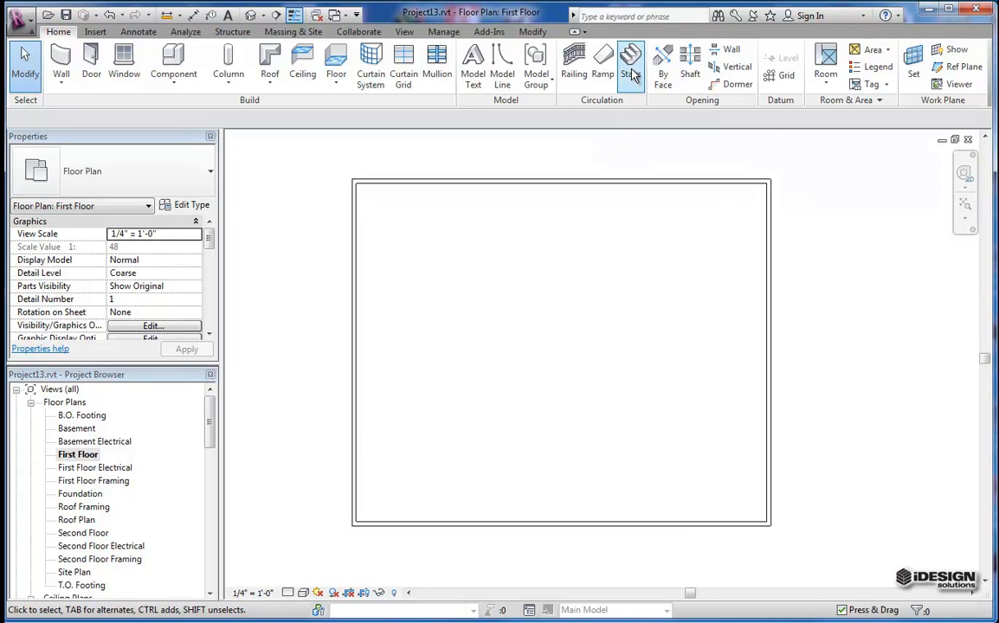
mouse_move(603, 61)
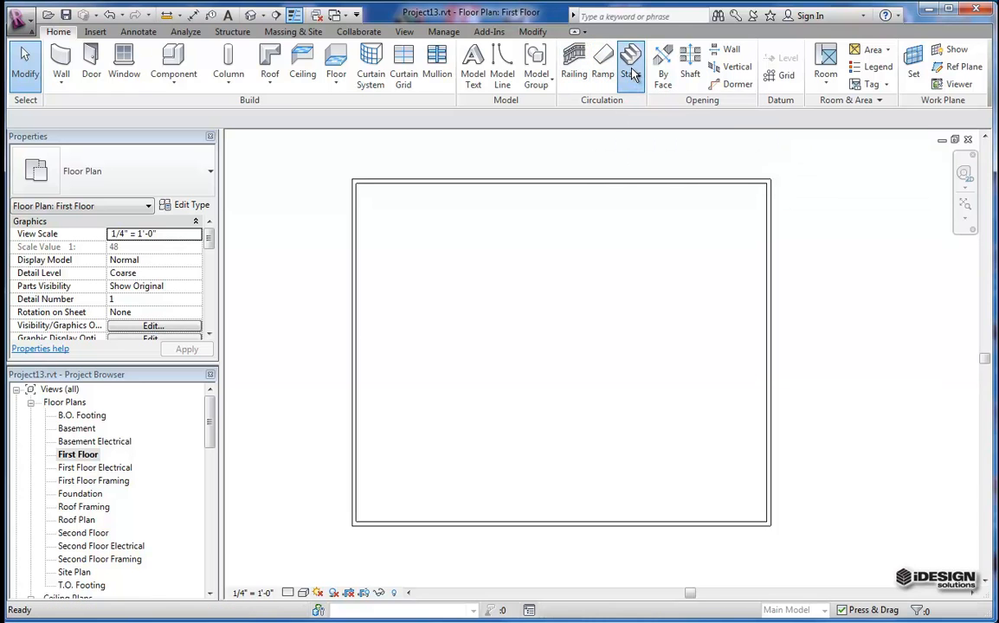
left_click(631, 59)
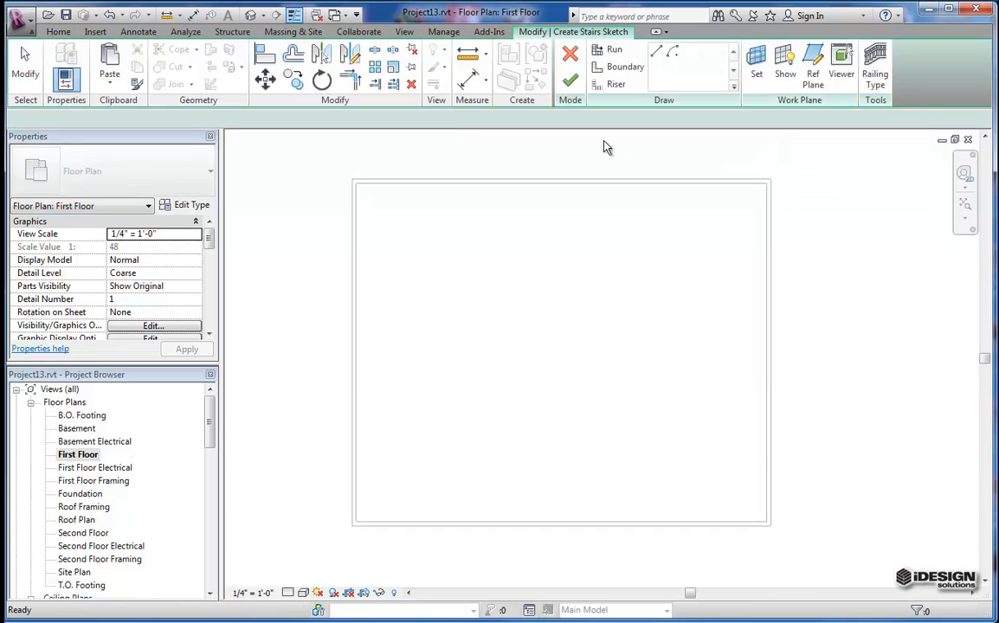
left_click(608, 50)
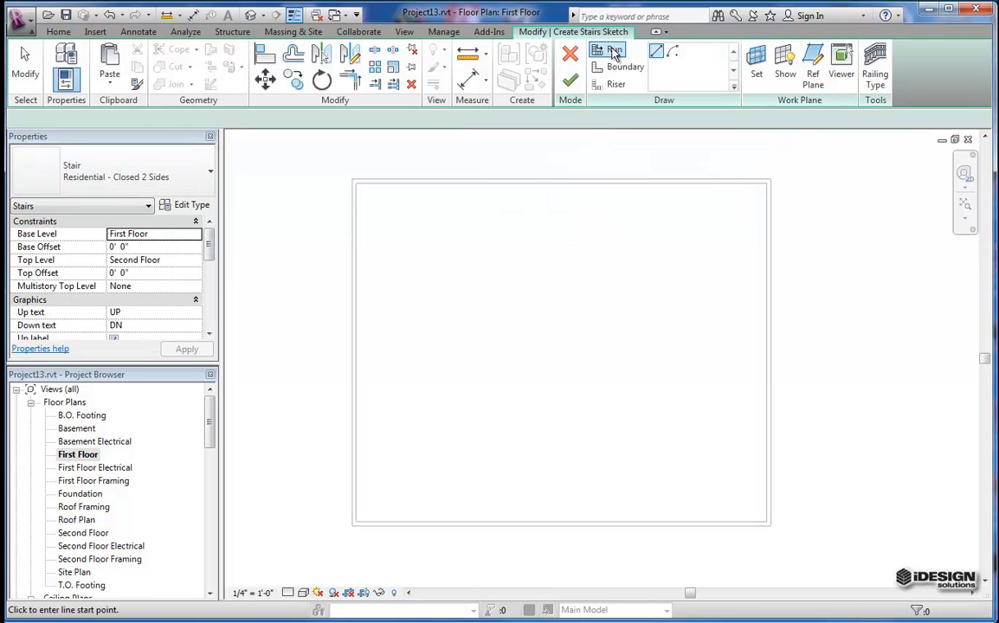
mouse_move(658, 53)
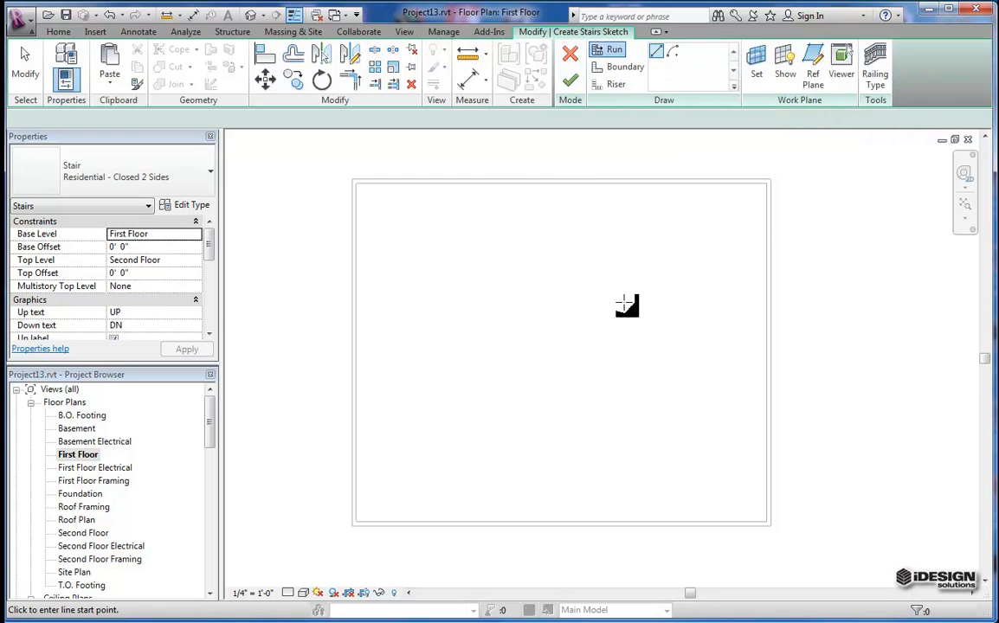
mouse_move(464, 457)
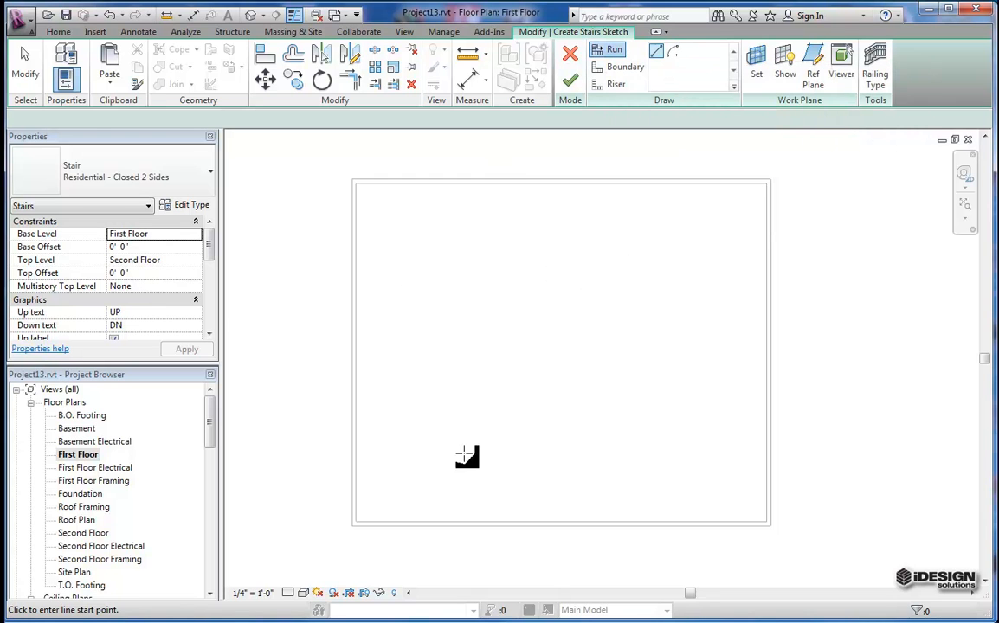
mouse_move(585, 241)
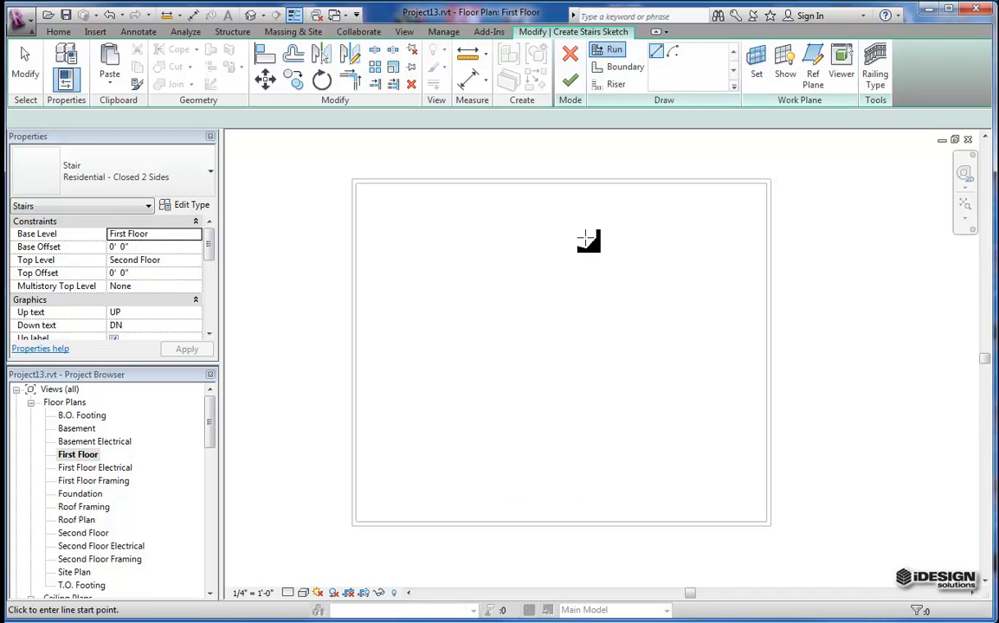
mouse_move(516, 279)
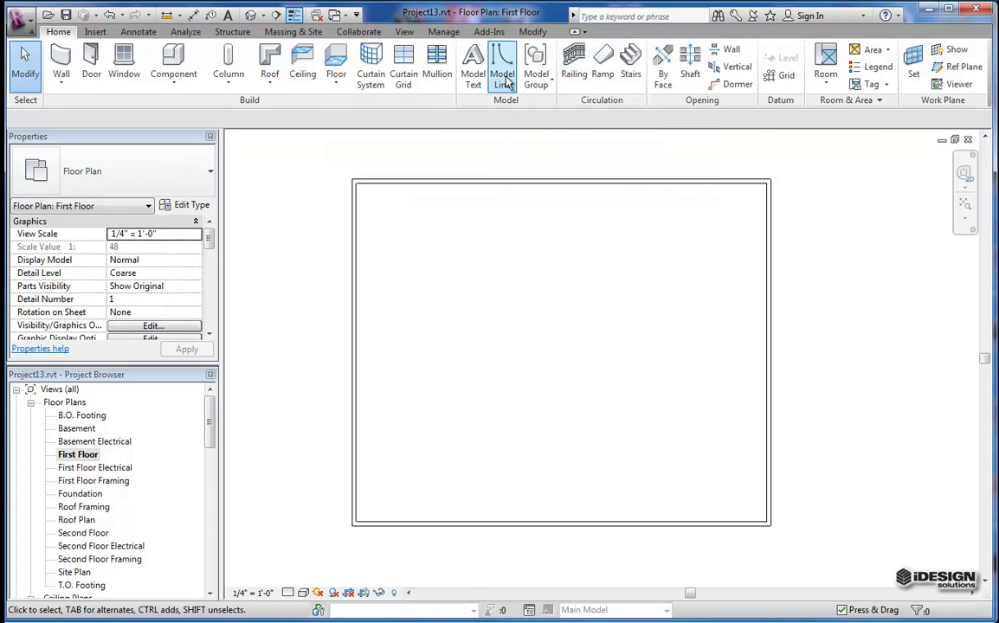
mouse_move(504, 65)
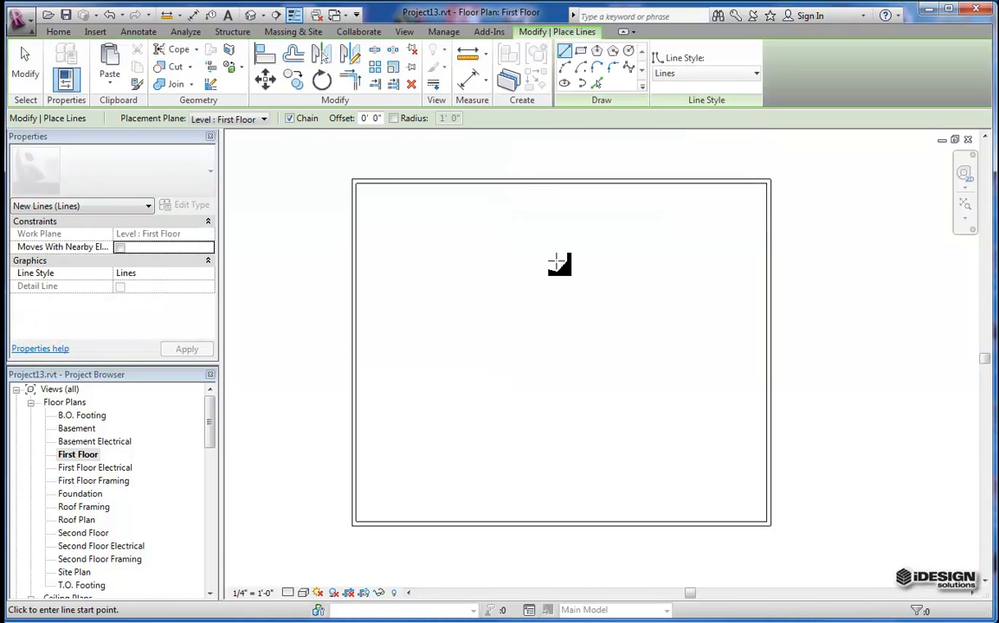
mouse_move(567, 276)
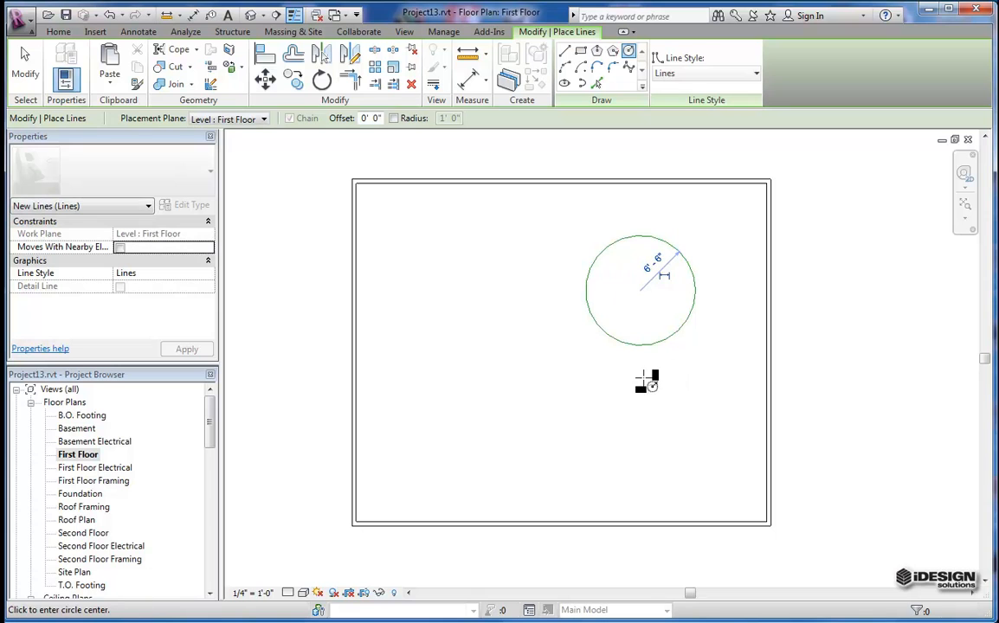
mouse_move(623, 297)
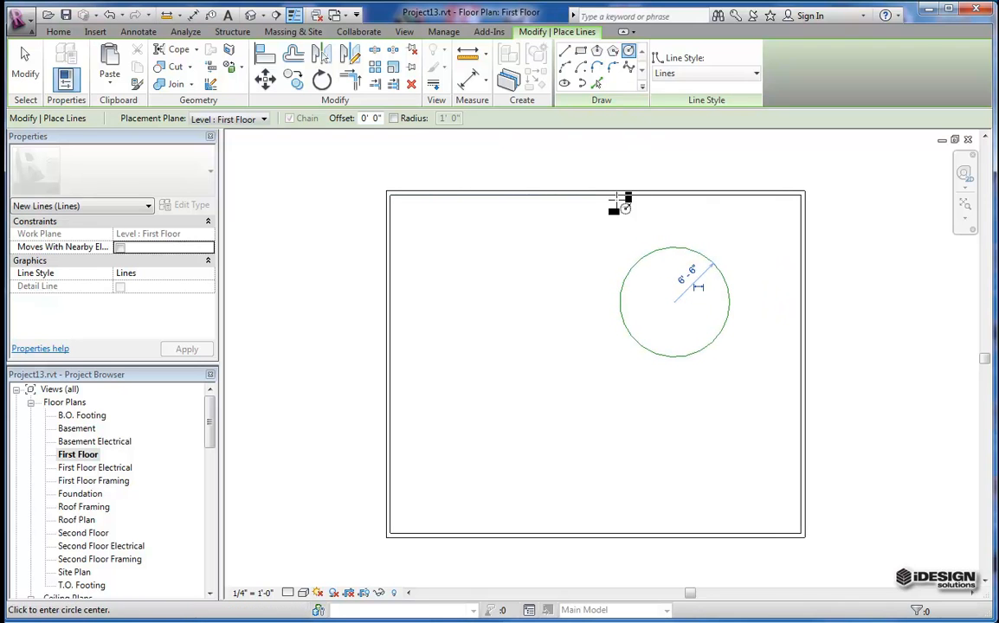
mouse_move(680, 333)
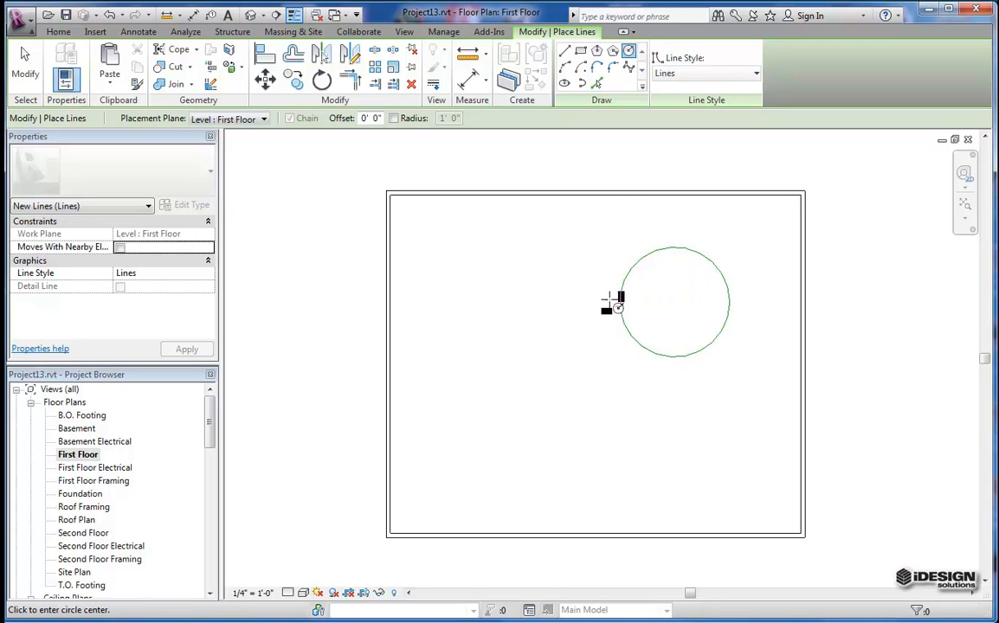
mouse_move(517, 32)
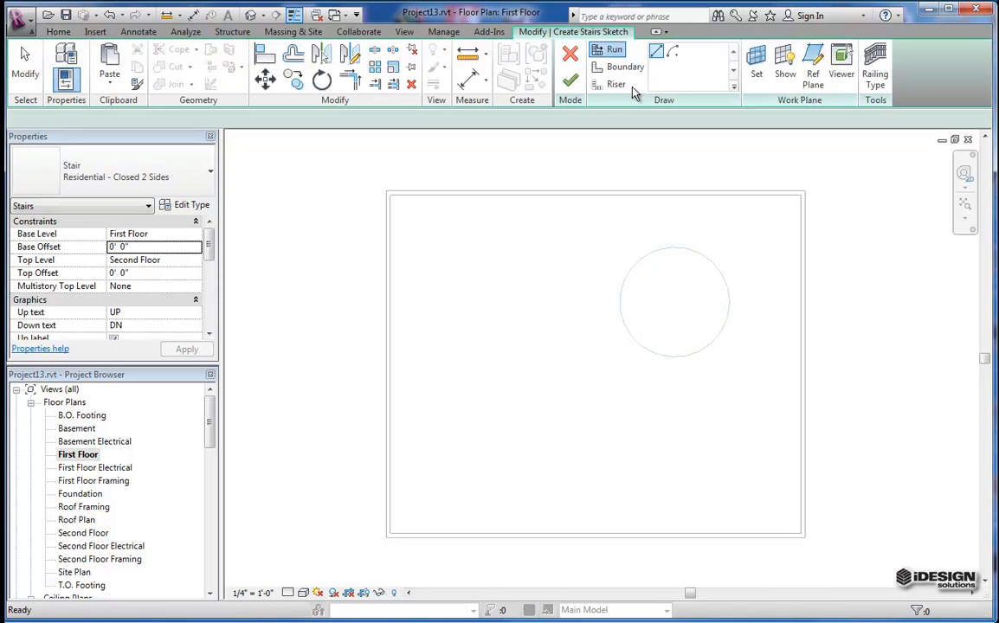
mouse_move(670, 53)
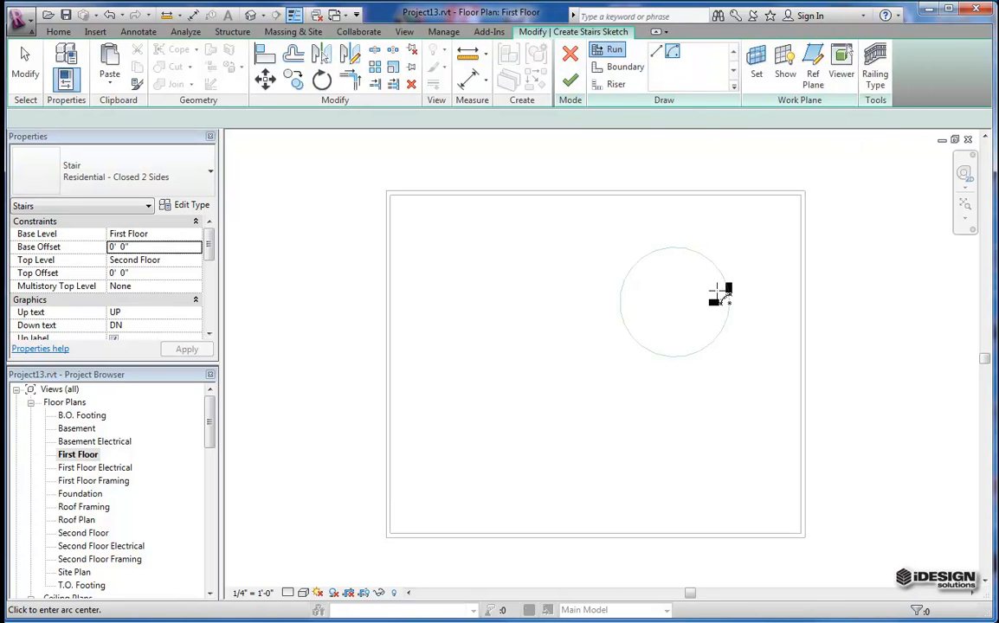
Snap to the circle centre and sweep a 16-riser curved run around the 6'-6" circle
right_click(718, 293)
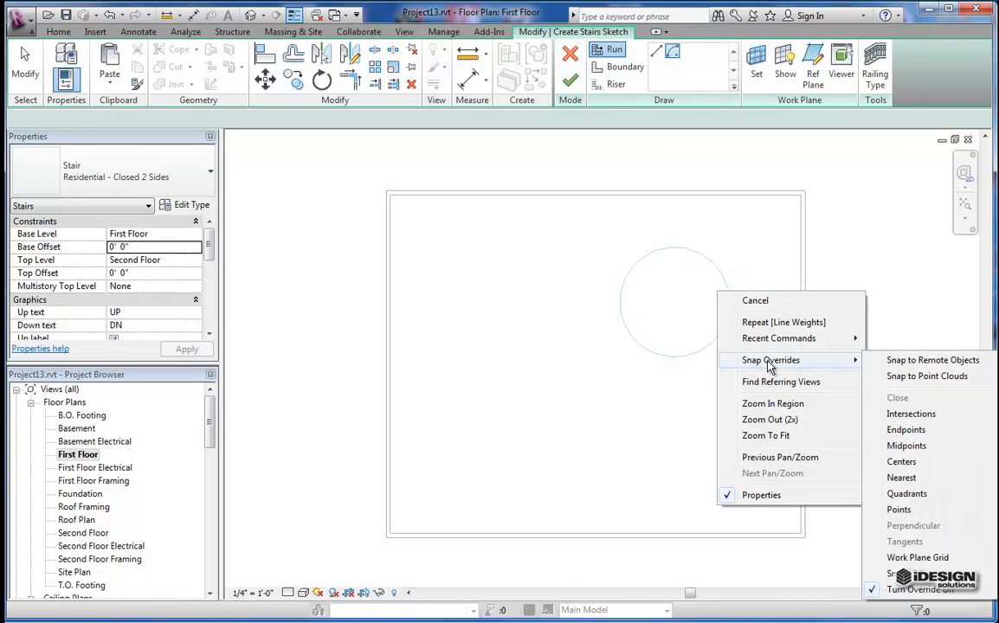
mouse_move(927, 375)
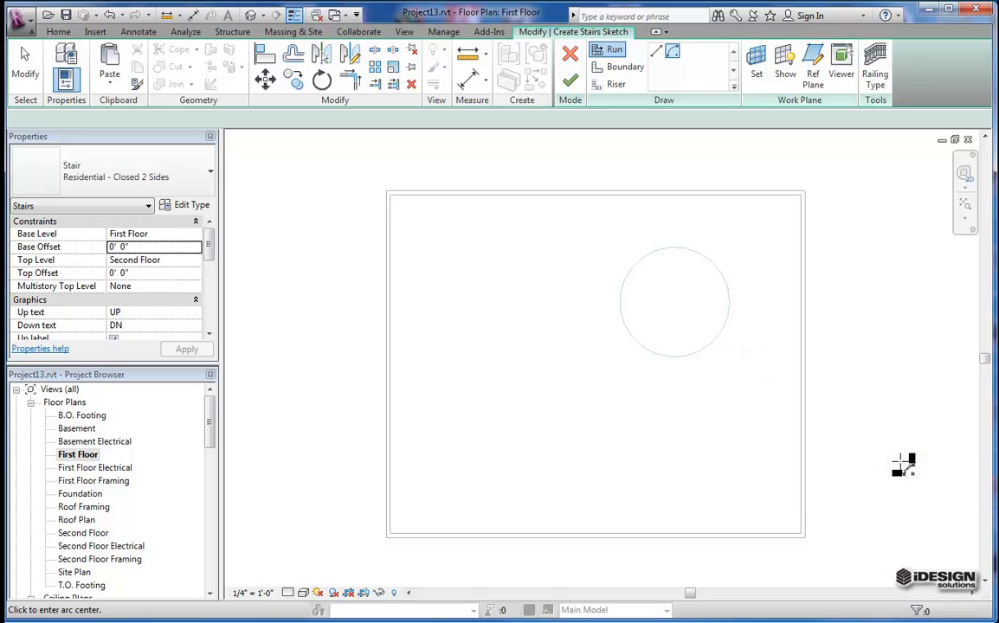
mouse_move(715, 335)
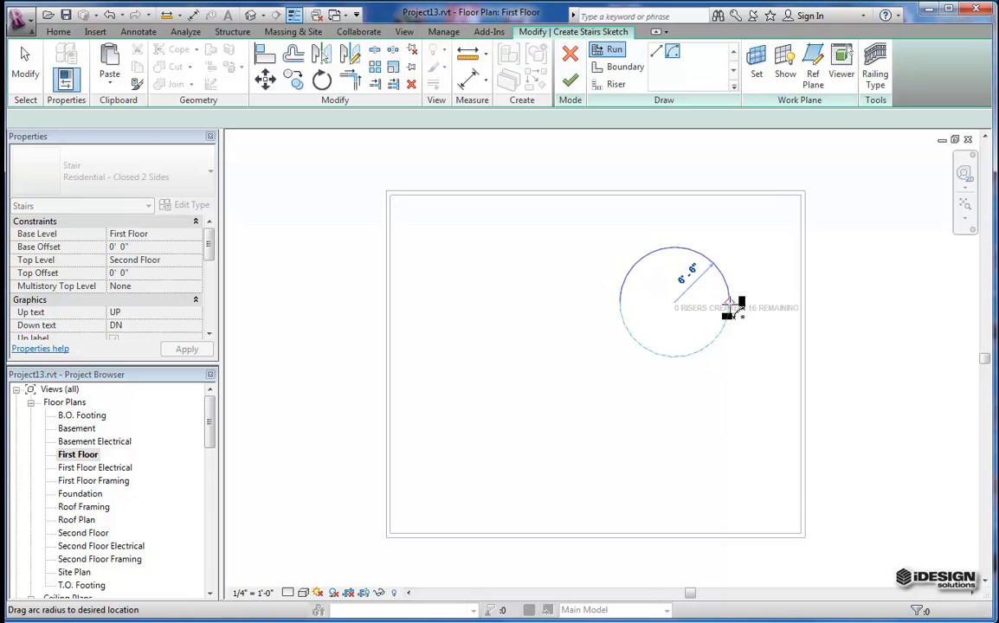
left_click_drag(732, 307, 736, 282)
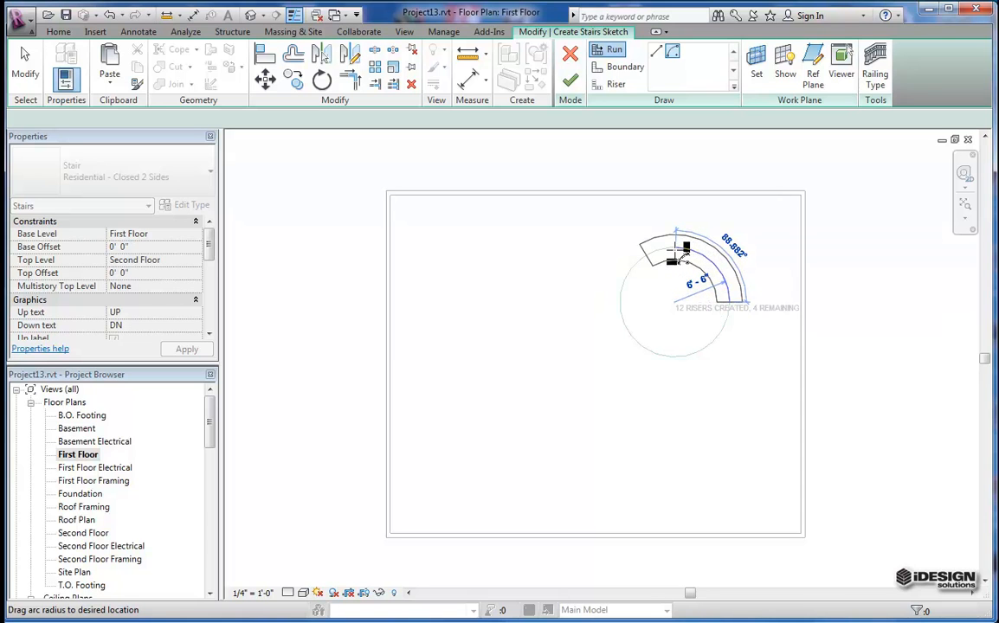
left_click_drag(684, 251, 662, 256)
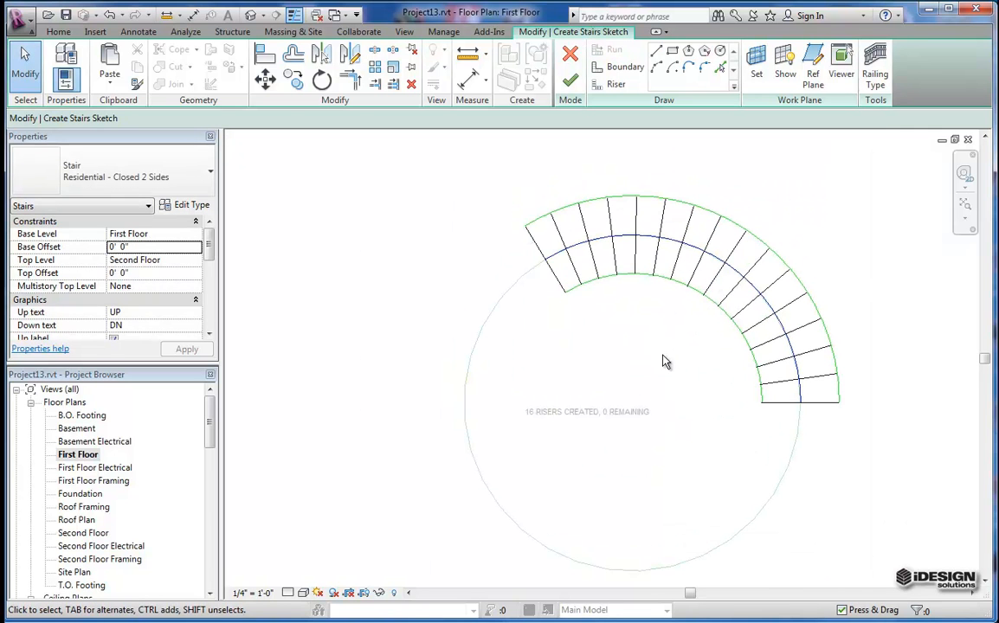
mouse_move(763, 272)
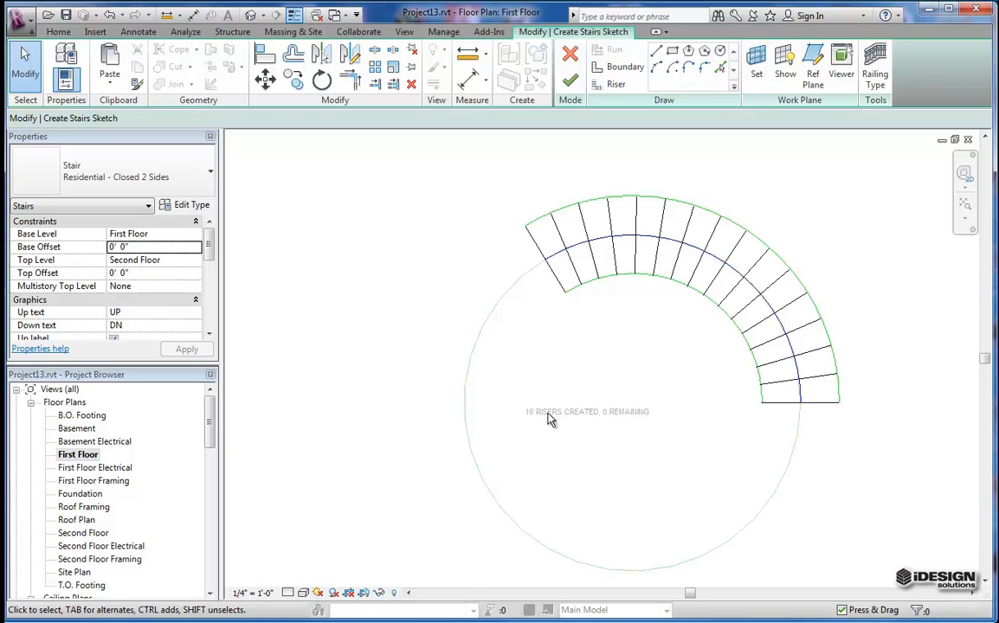
mouse_move(608, 431)
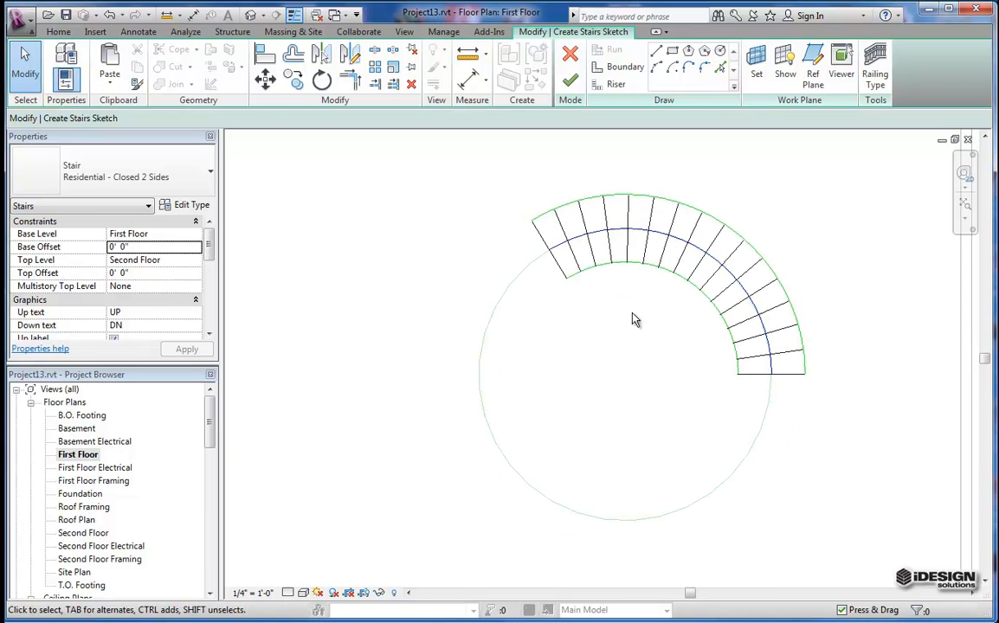
mouse_move(570, 81)
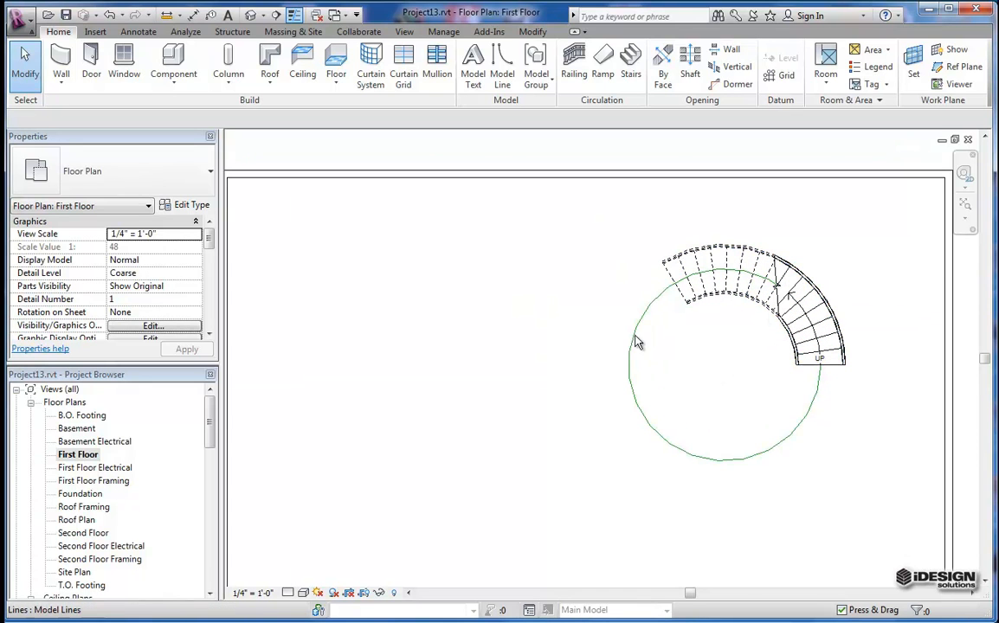
mouse_move(105, 494)
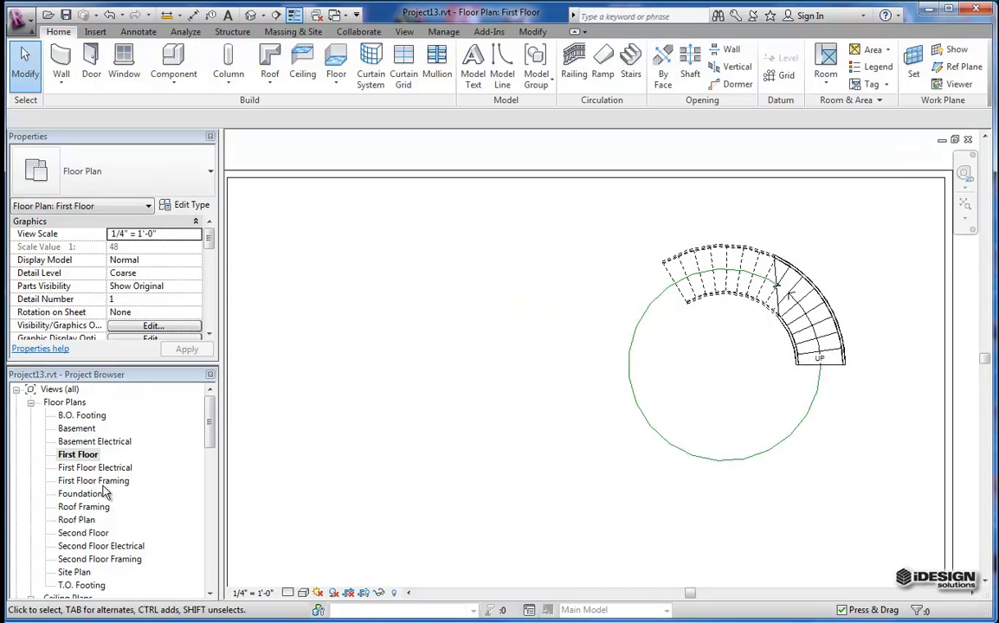
Switch to the Second Floor plan from the Project Browser
double_click(78, 532)
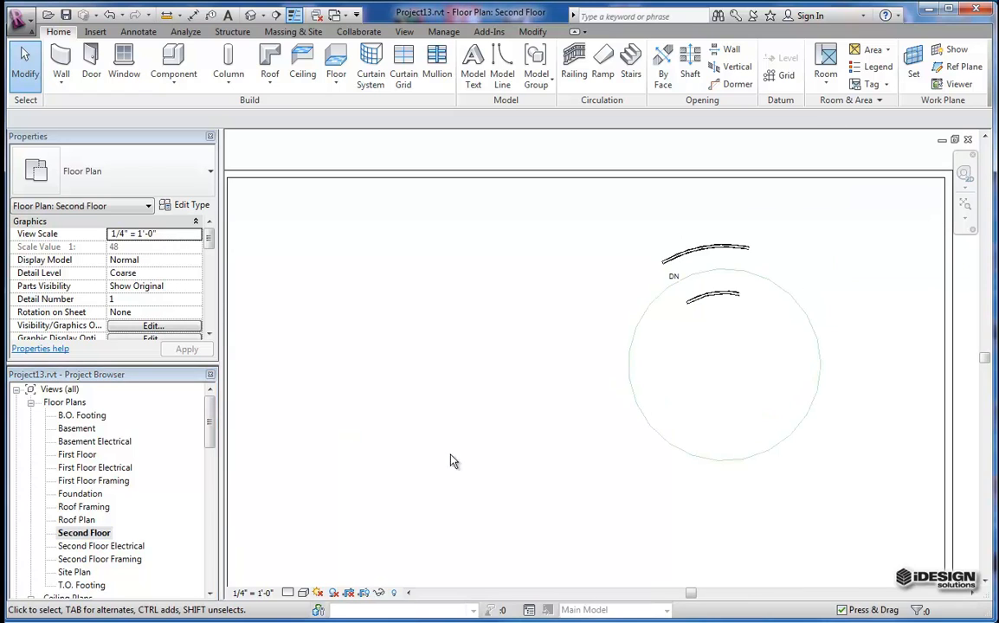
mouse_move(772, 307)
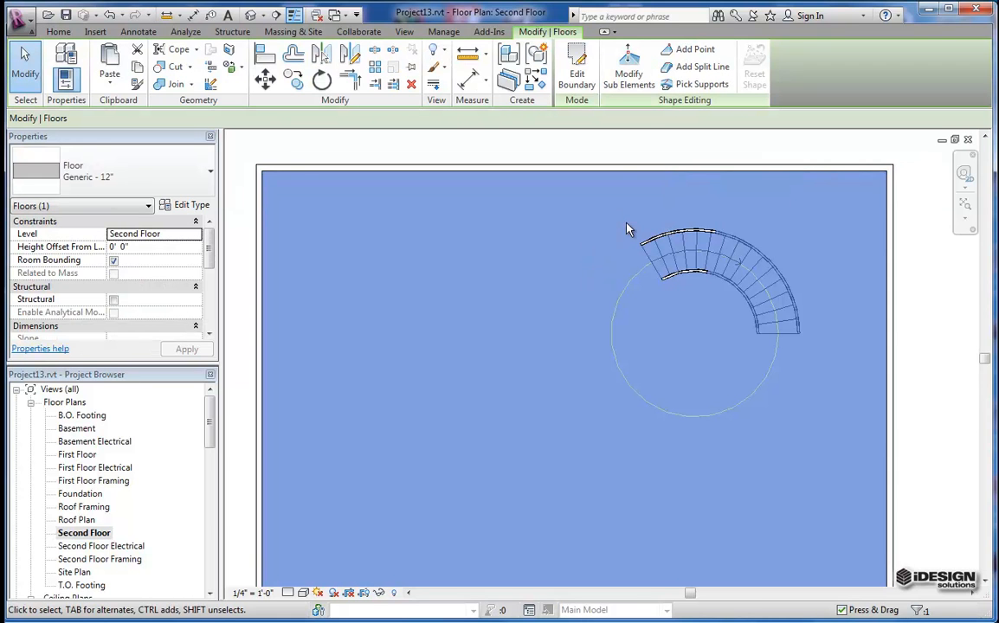
mouse_move(577, 74)
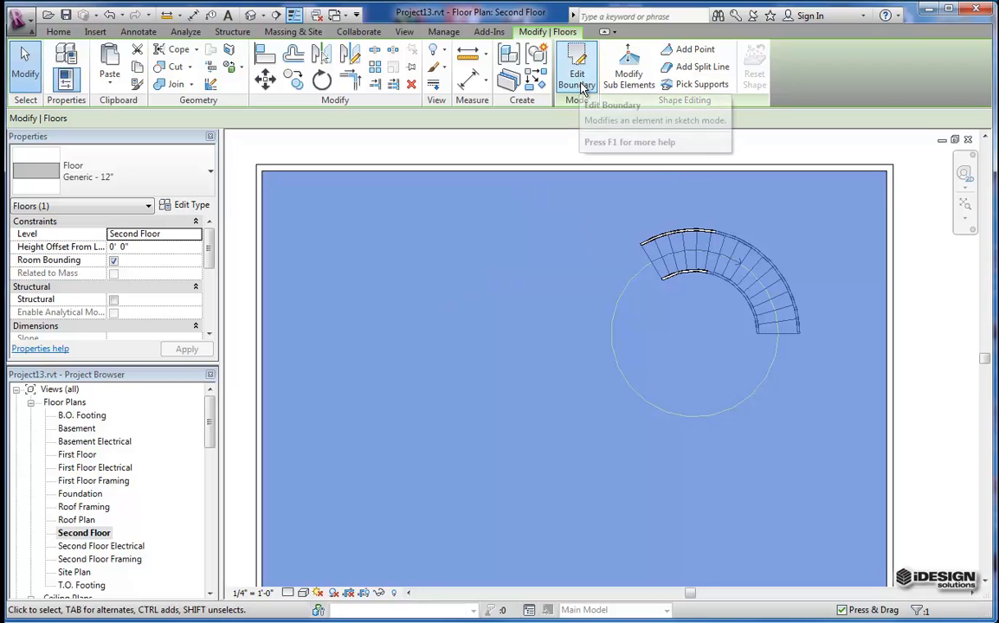
Edit the slab boundary, pick the stair's arcs and a step edge, and trim corners
left_click(576, 71)
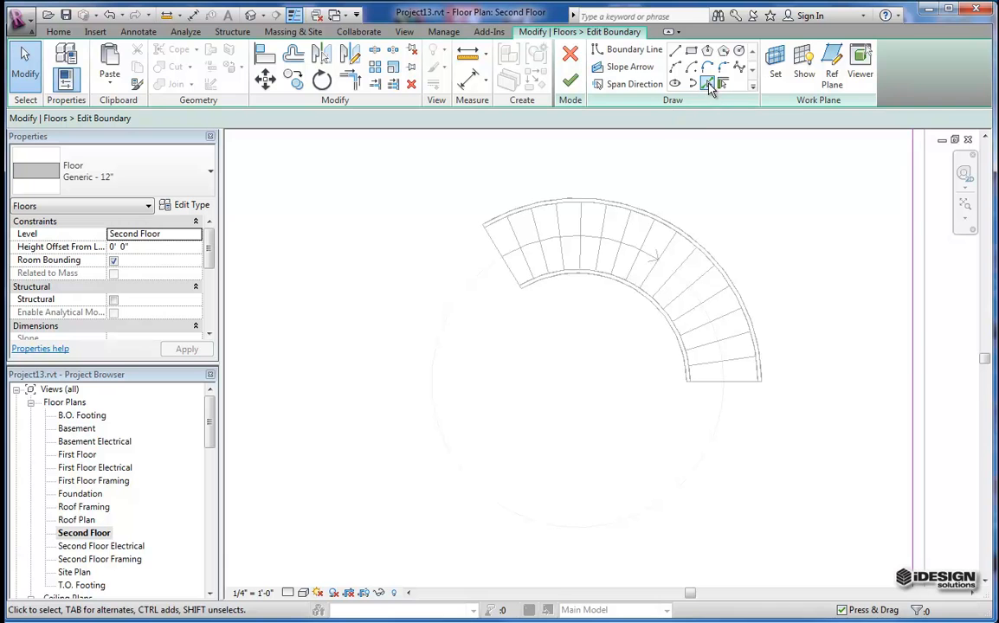
left_click(629, 49)
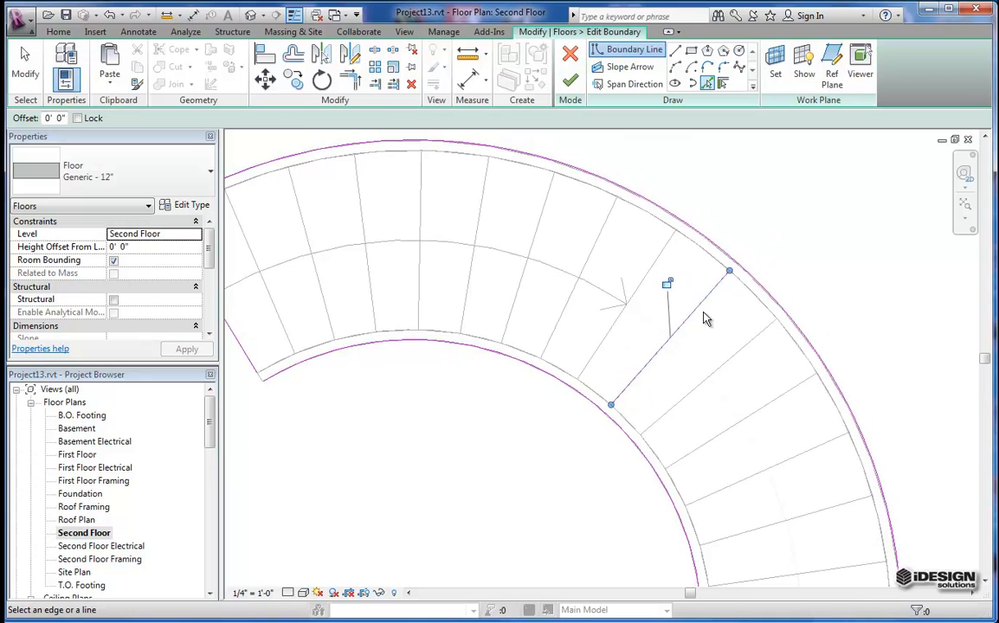
mouse_move(707, 318)
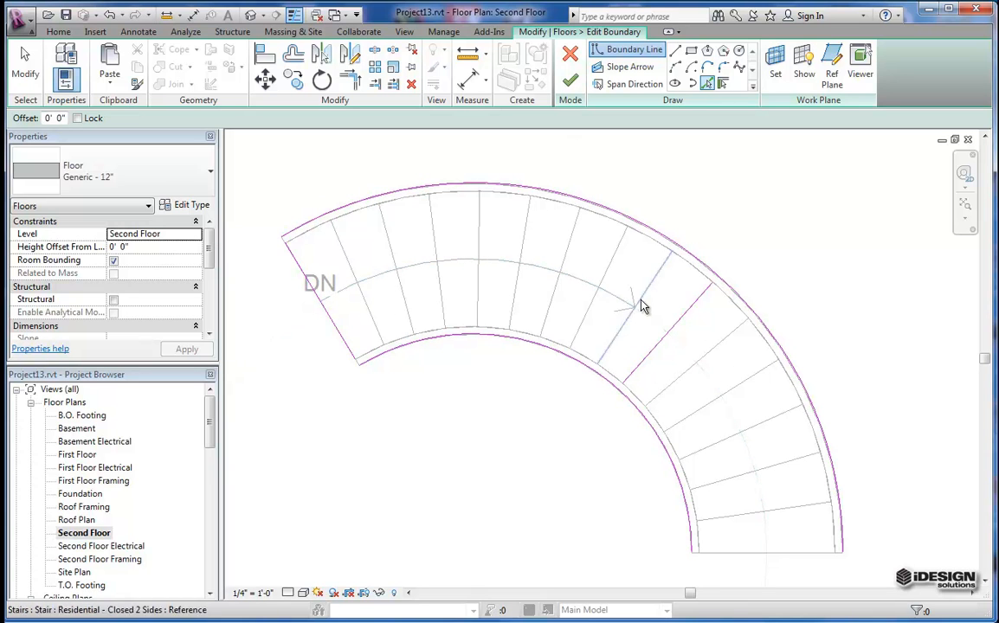
mouse_move(351, 82)
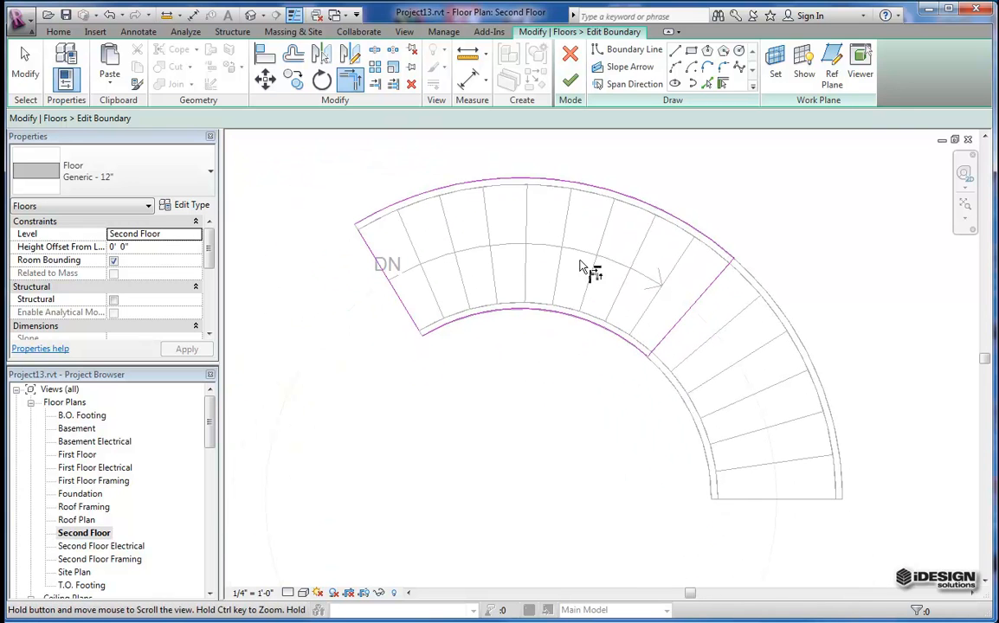
left_click(570, 80)
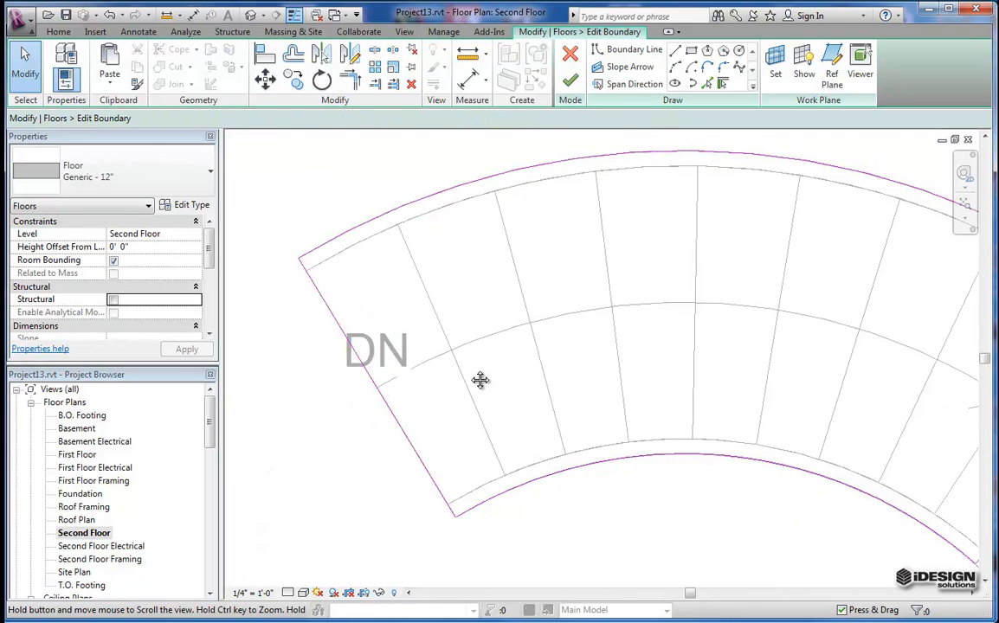
Finish the slab boundary edit and review the new stair opening
left_click(569, 72)
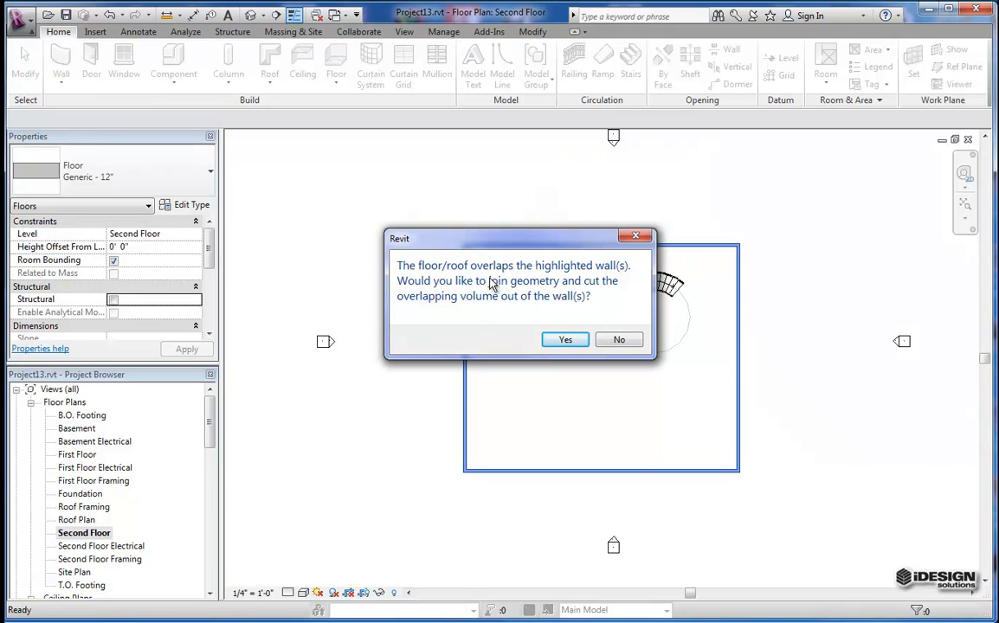
mouse_move(468, 297)
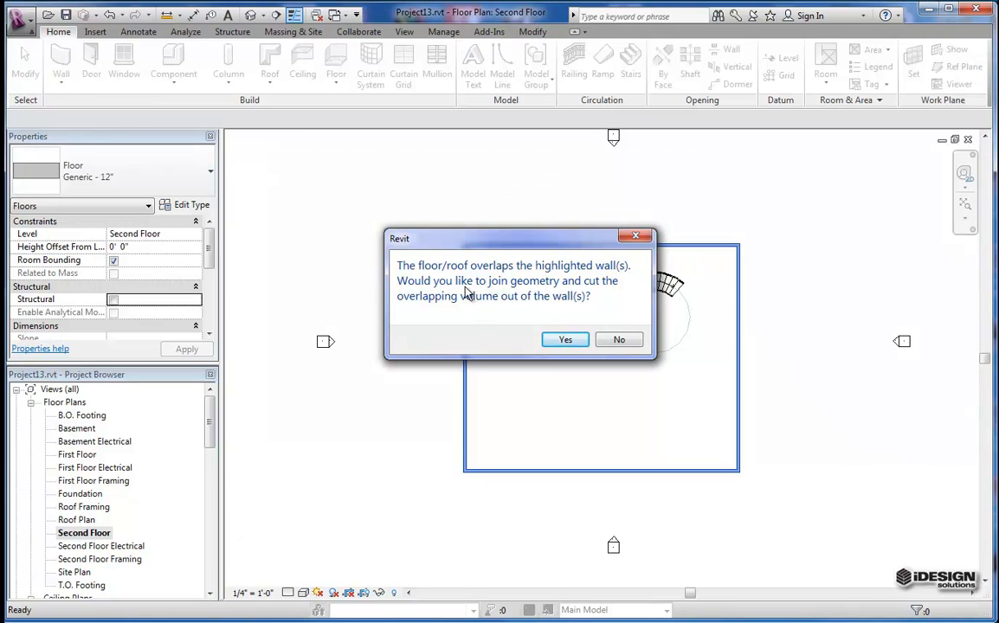
mouse_move(489, 302)
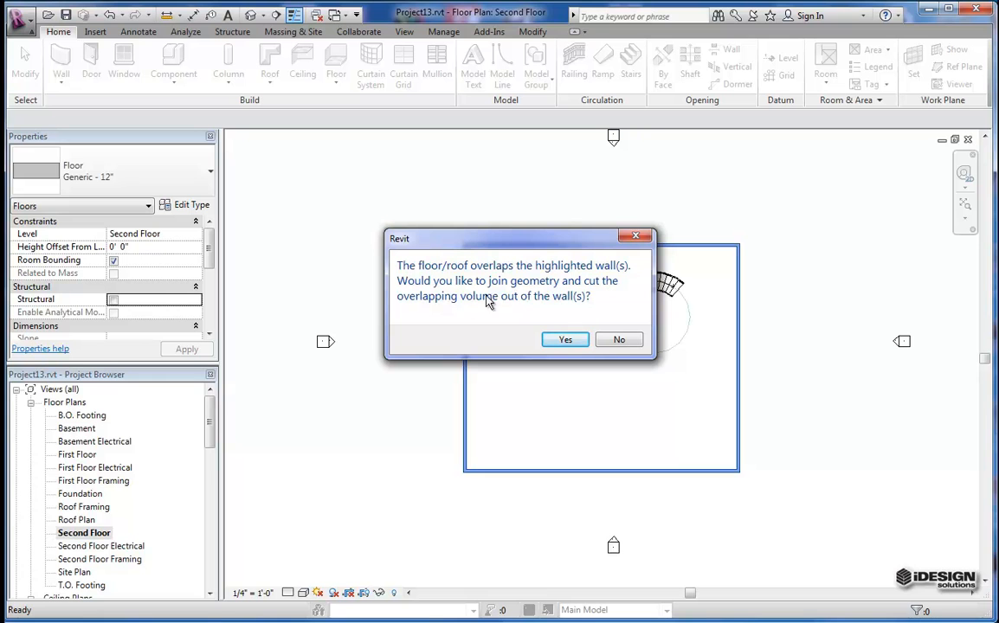
mouse_move(619, 329)
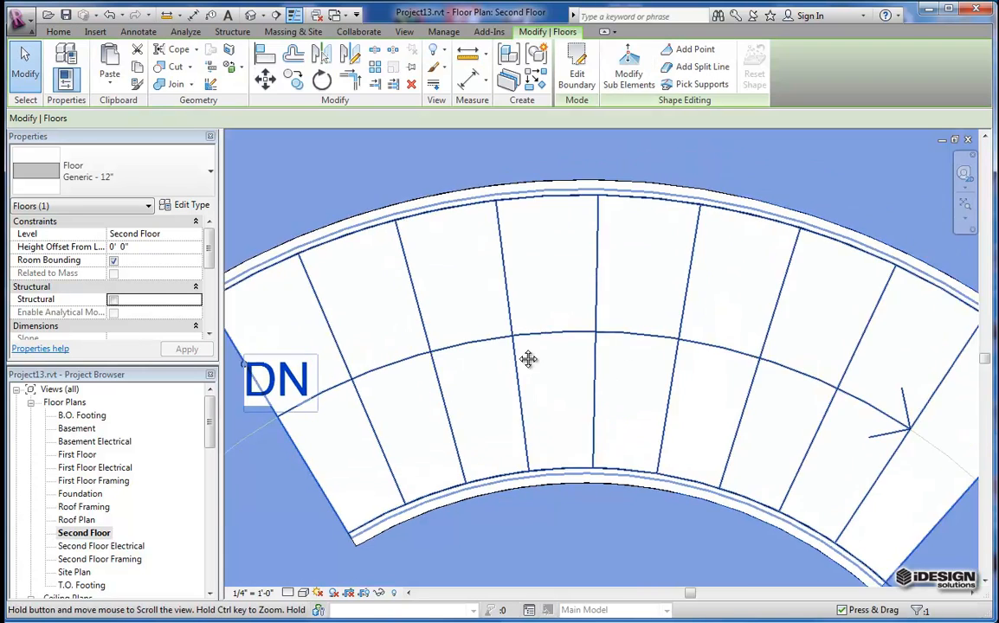
scroll("down", 3)
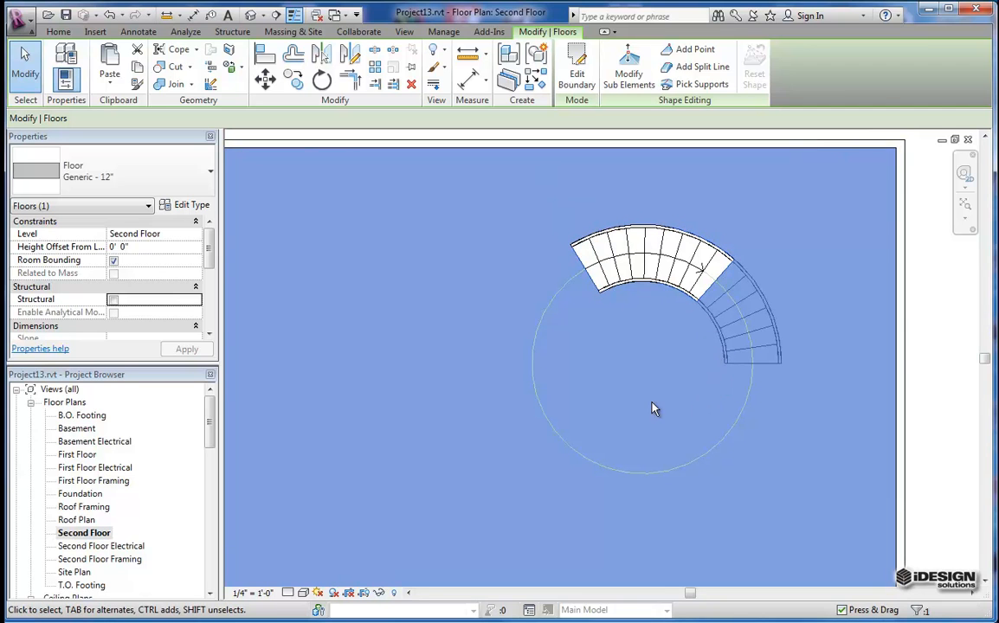
mouse_move(724, 380)
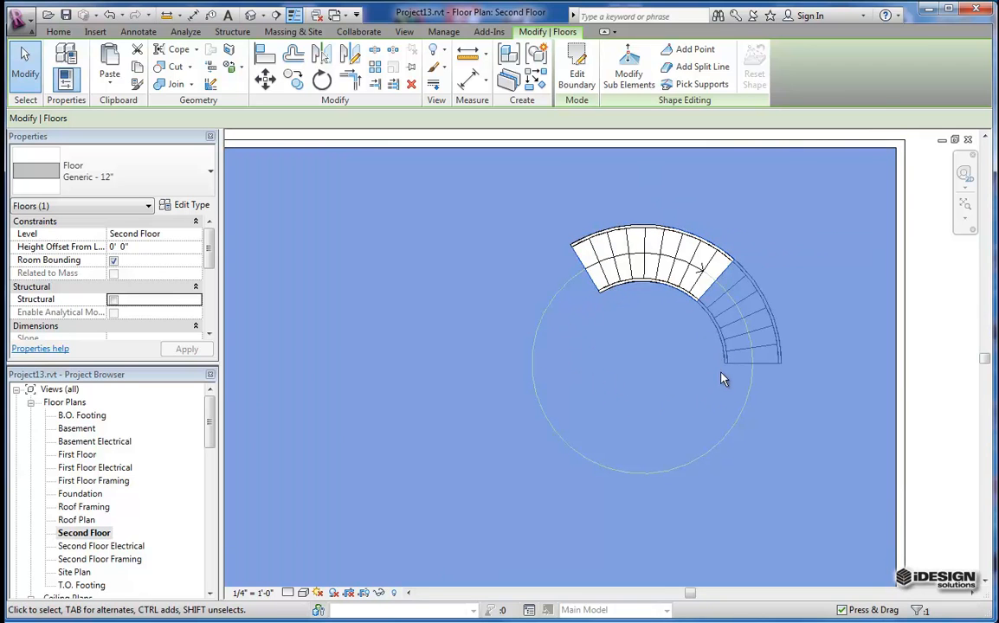
mouse_move(608, 385)
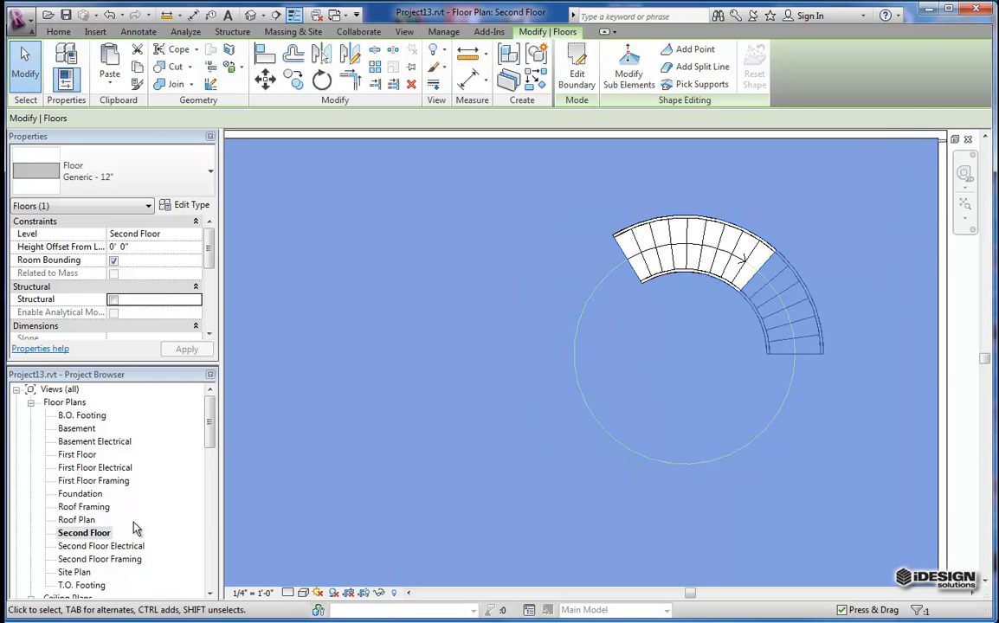
Place a camera below the stair aimed past it, widen its crop, then reopen Second Floor
double_click(77, 454)
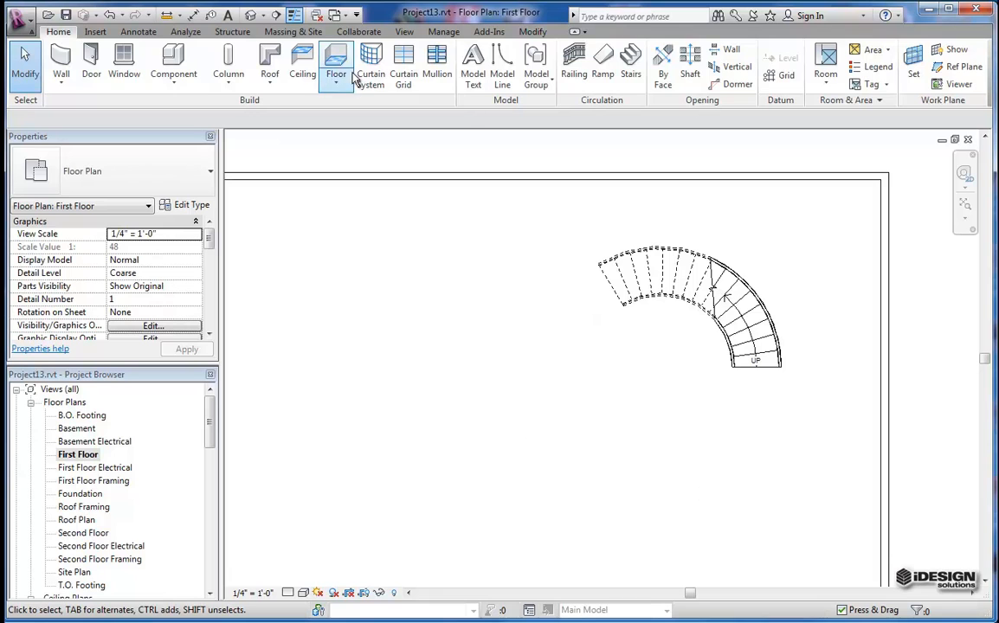
left_click(271, 65)
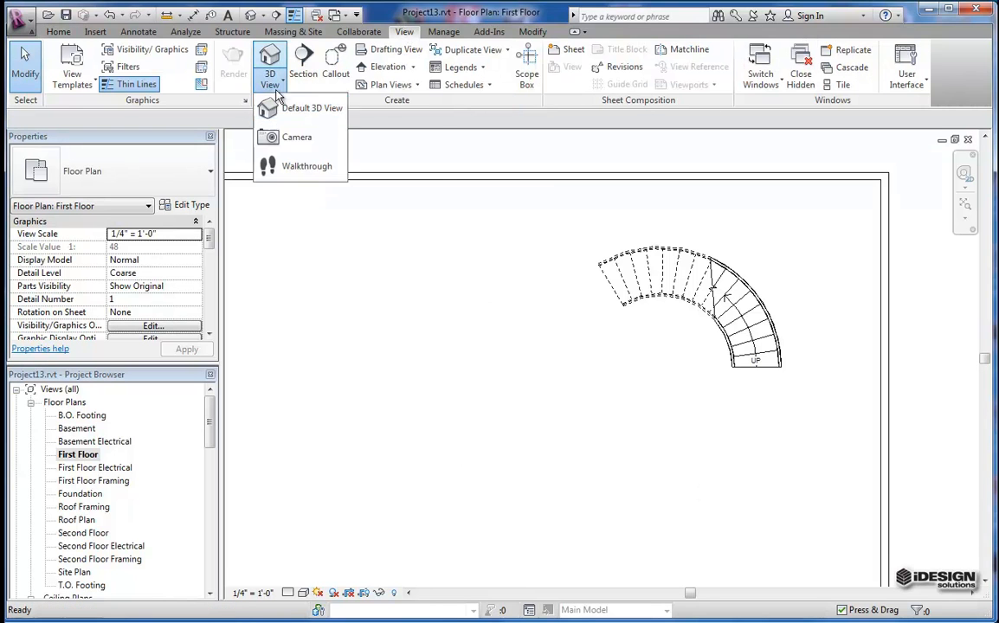
left_click(297, 137)
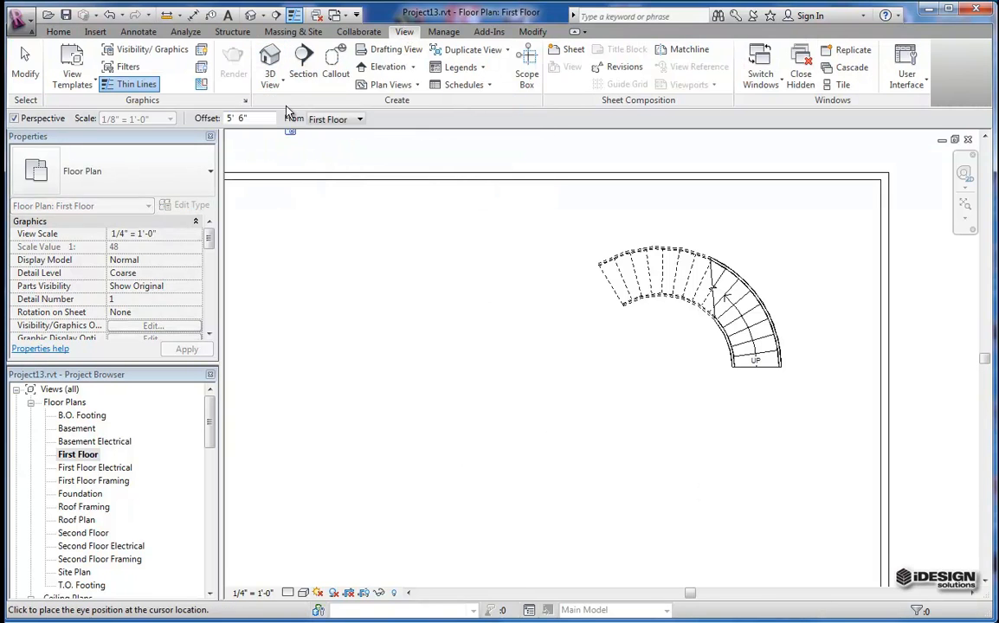
left_click(615, 517)
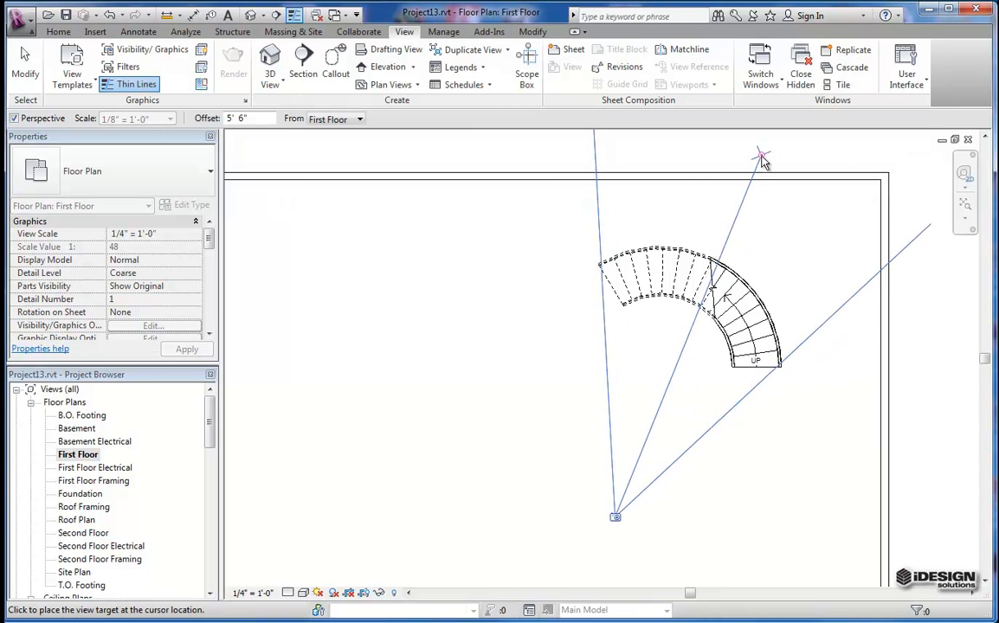
left_click(760, 156)
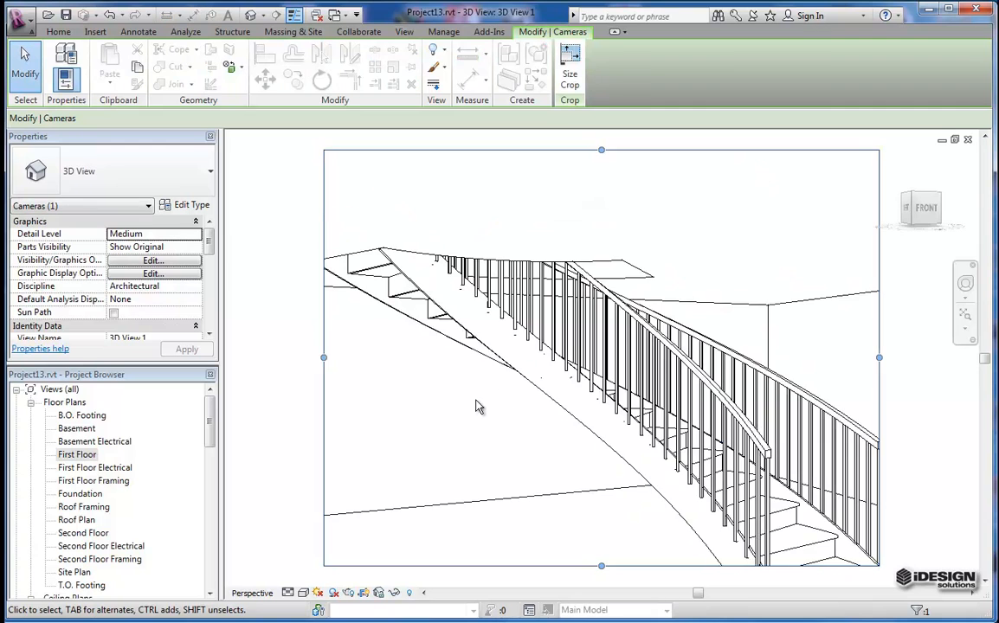
left_click_drag(879, 358, 688, 351)
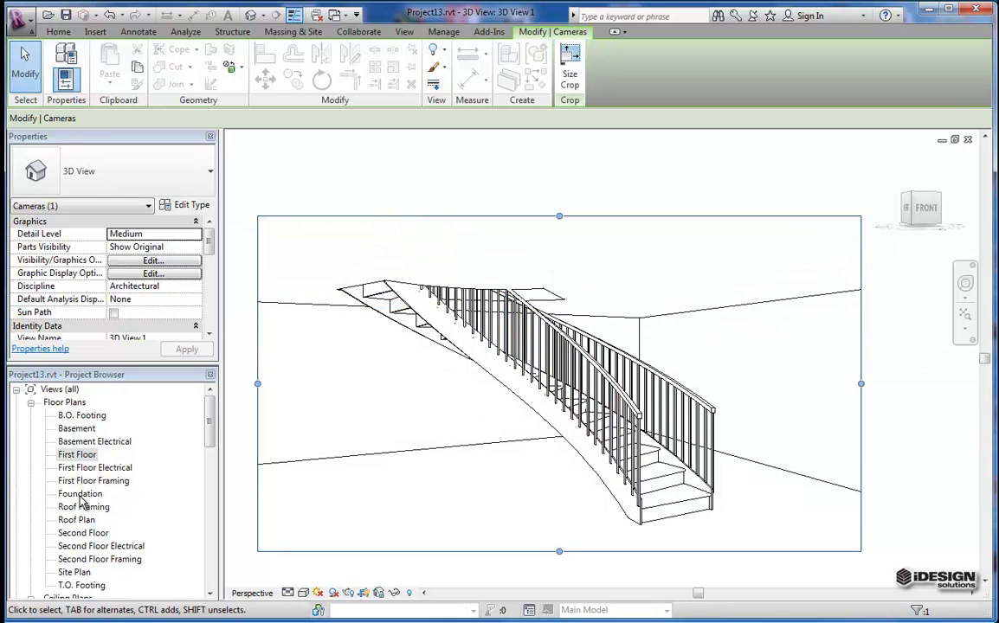
left_click(404, 32)
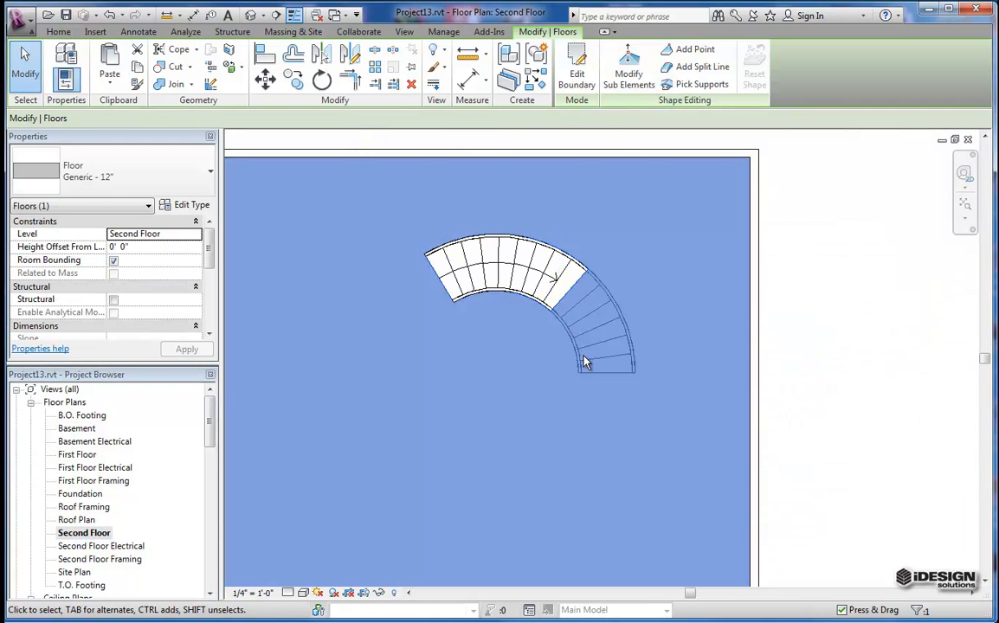
Redraw the opening boundary along the stair edges, trim it to corners, and finish
left_click(577, 67)
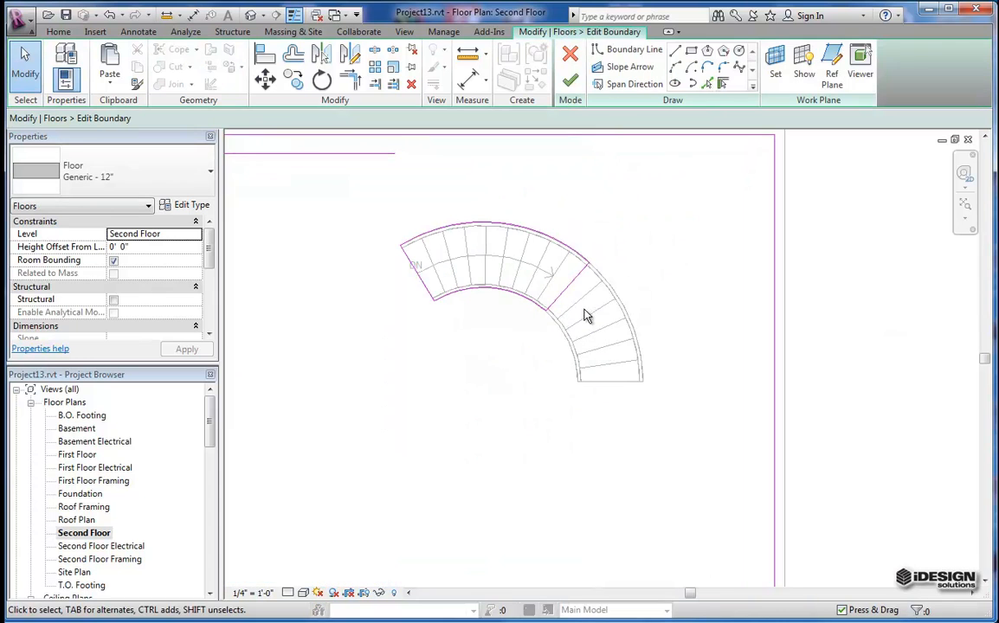
left_click(578, 264)
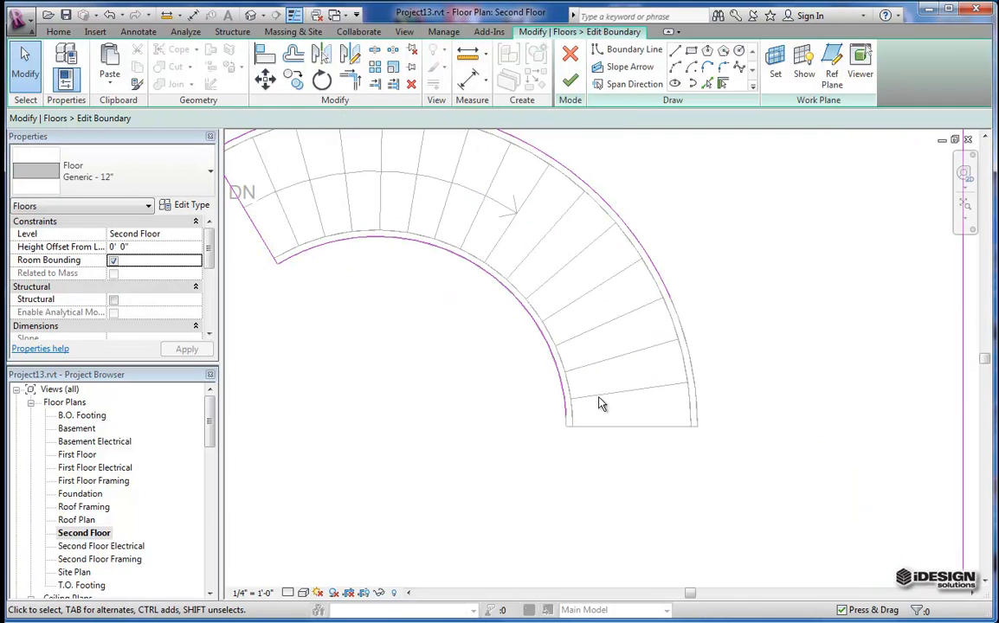
mouse_move(637, 113)
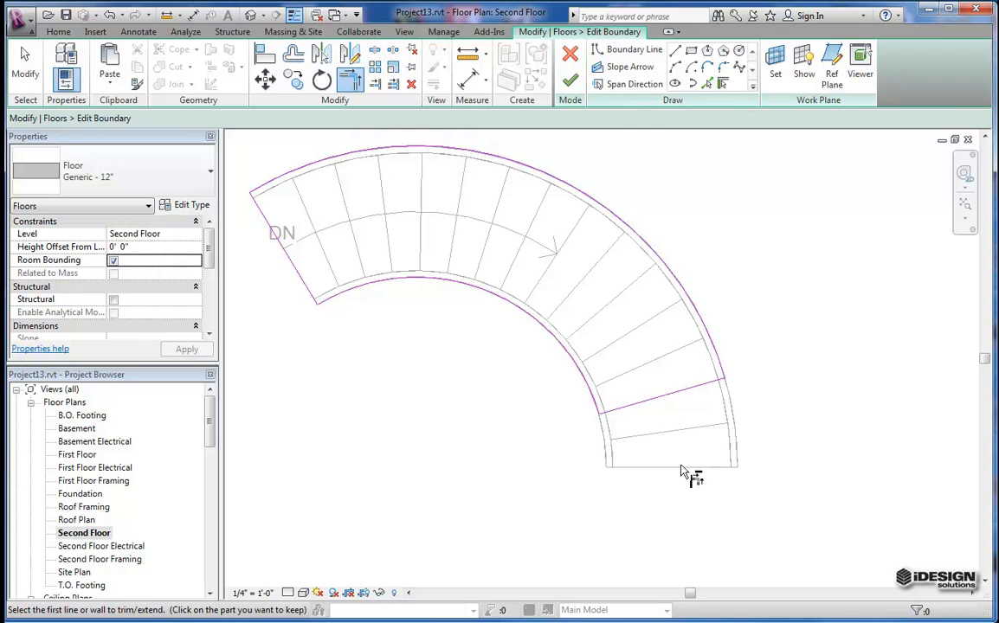
left_click(570, 80)
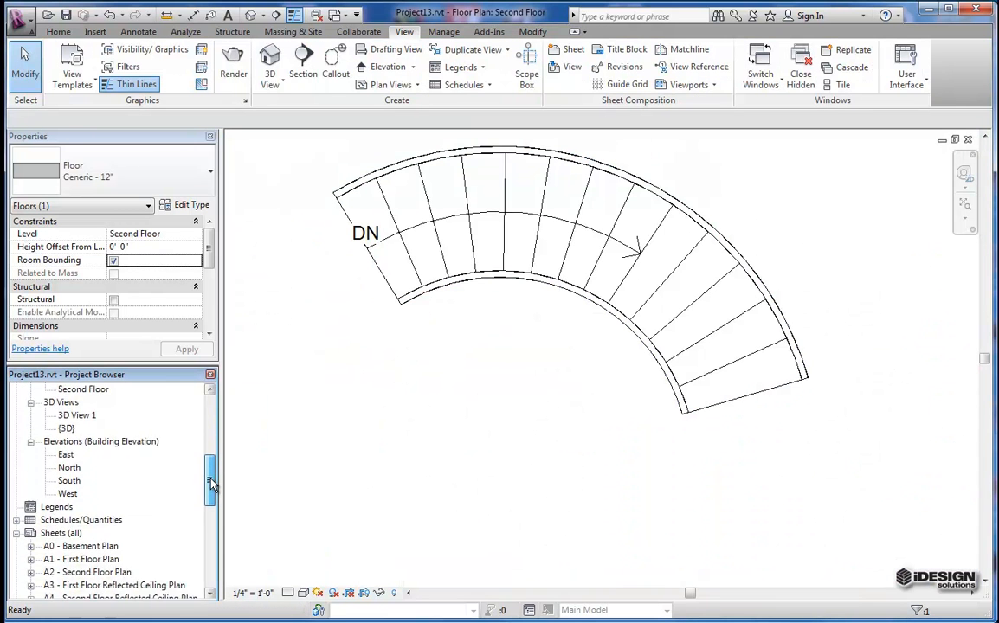
Open 3D View 1, switch to the Realistic visual style, and deselect the floor
double_click(76, 428)
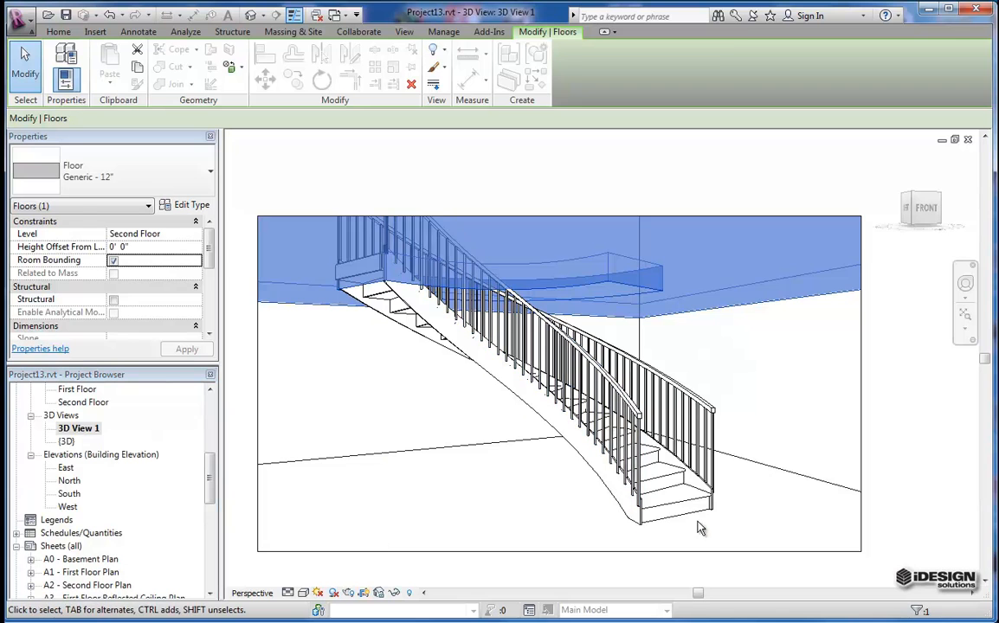
left_click(402, 32)
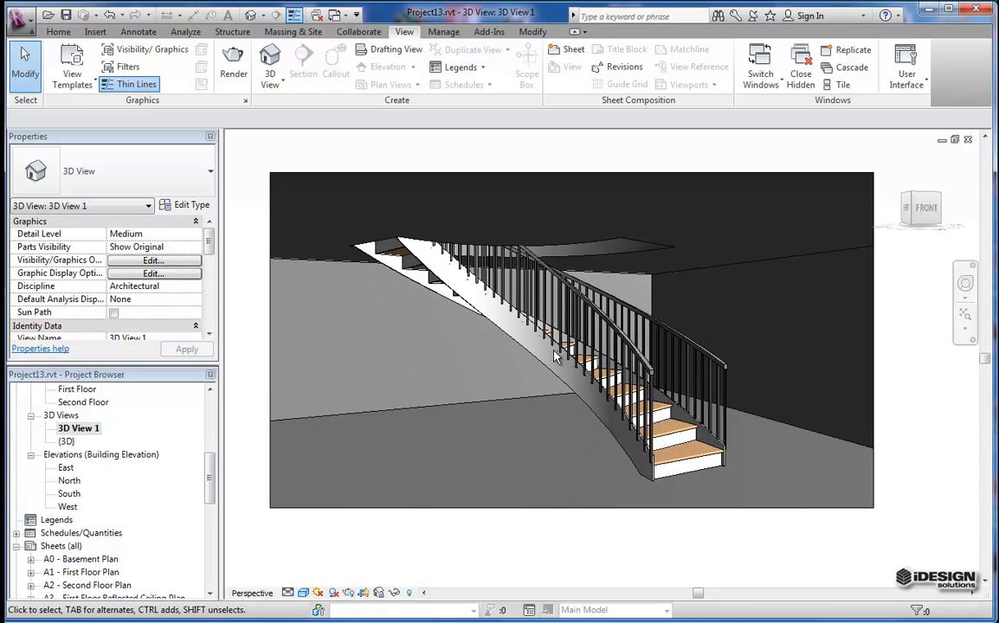
left_click(649, 481)
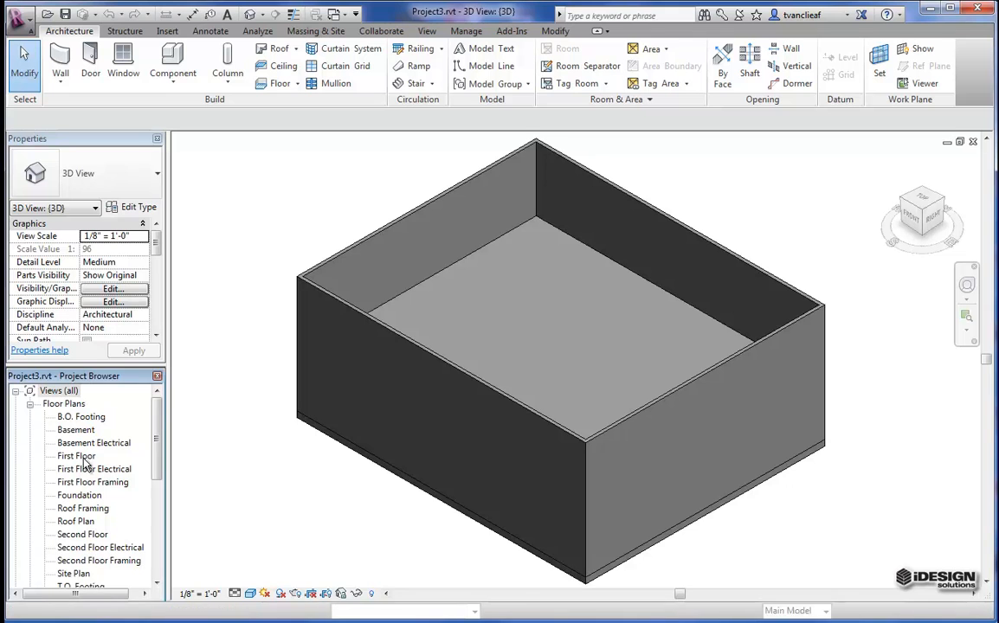
On the First Floor plan, place a Full-Step Spiral 16-riser stair and finish it
double_click(76, 455)
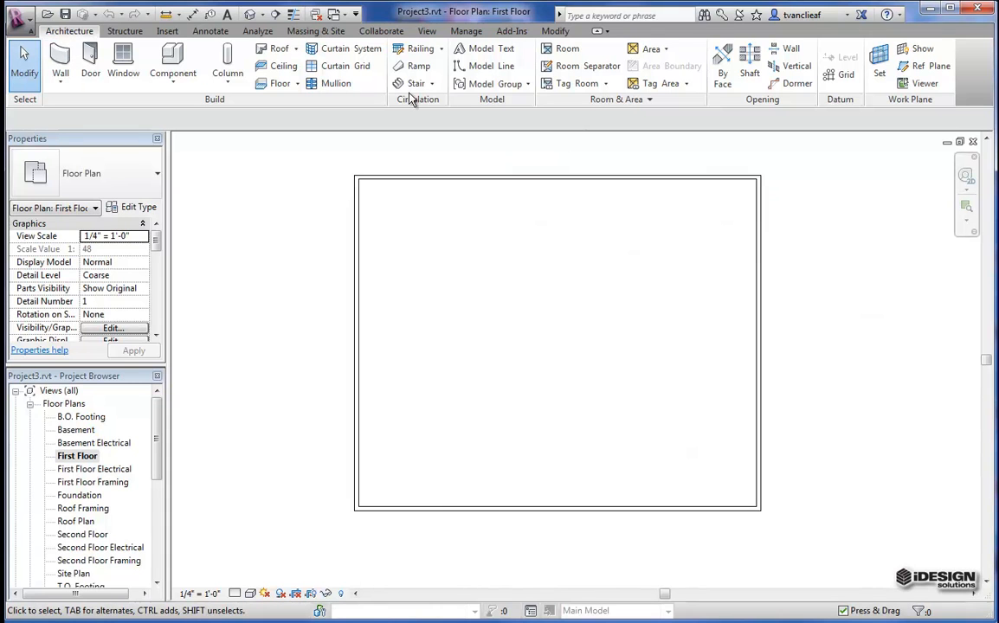
mouse_move(415, 84)
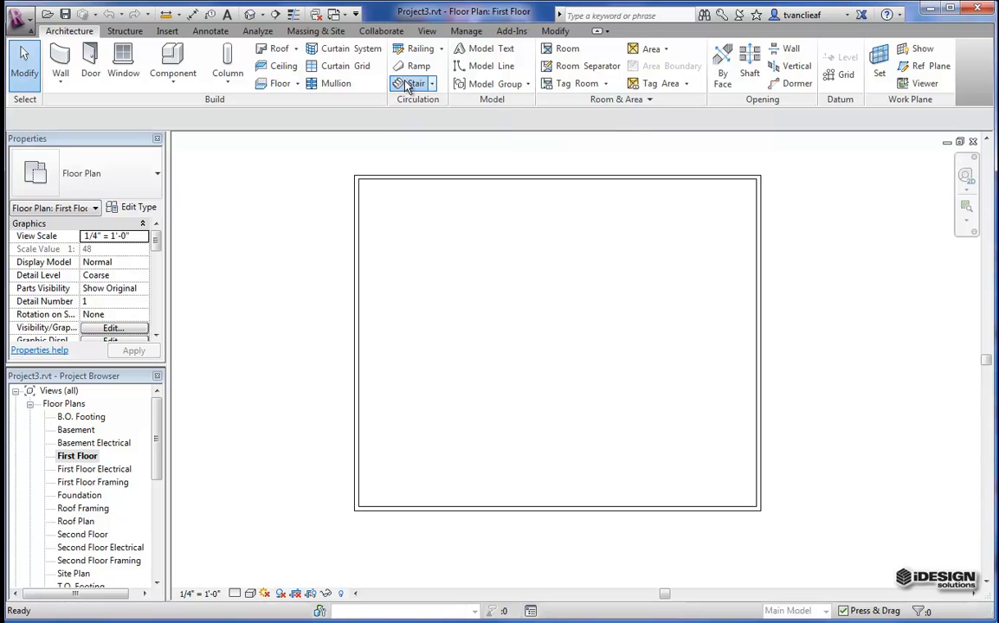
left_click(409, 83)
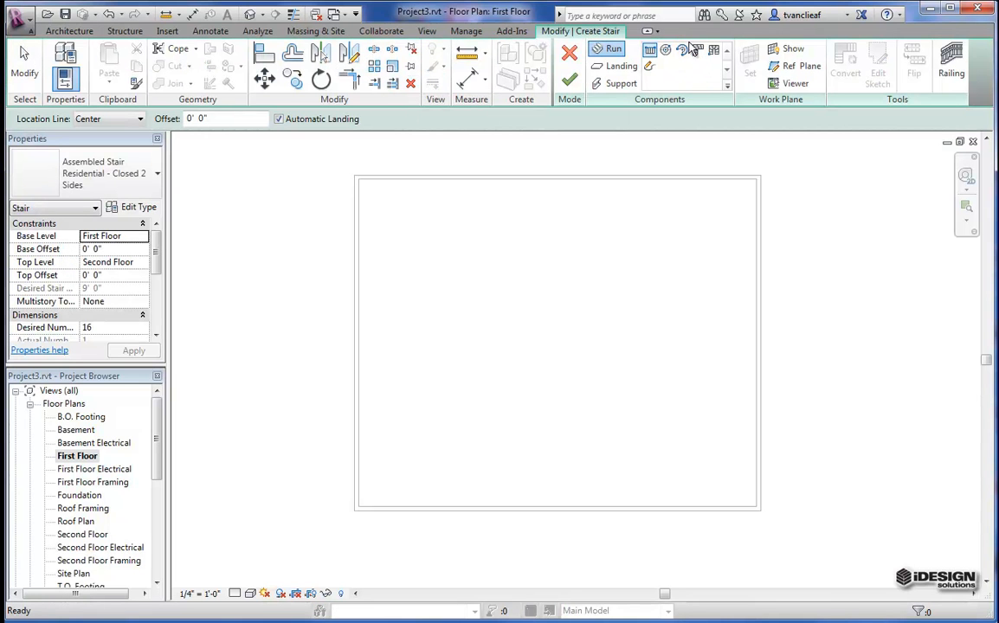
mouse_move(665, 50)
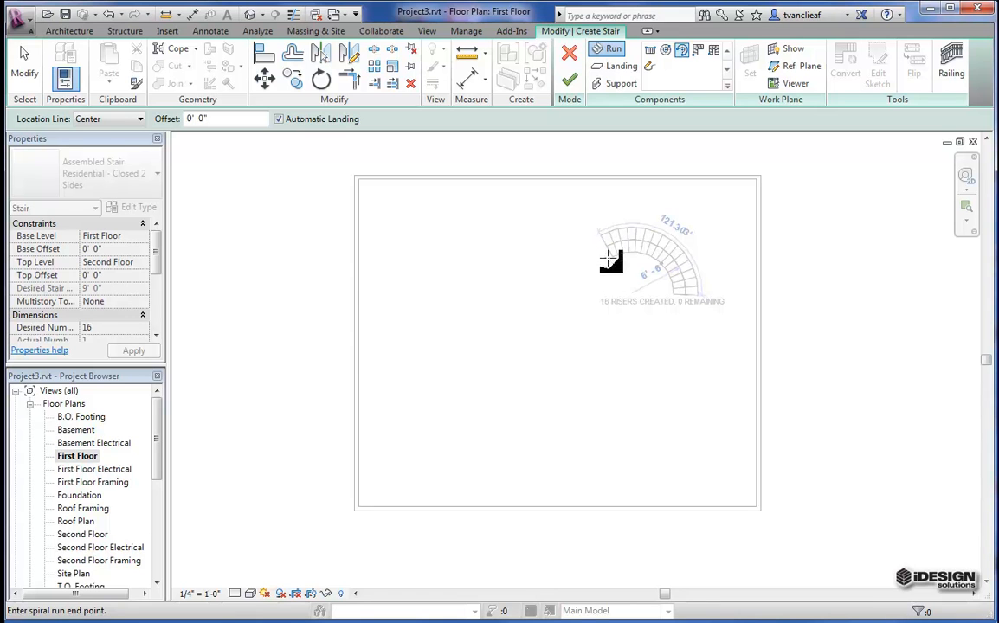
left_click(569, 79)
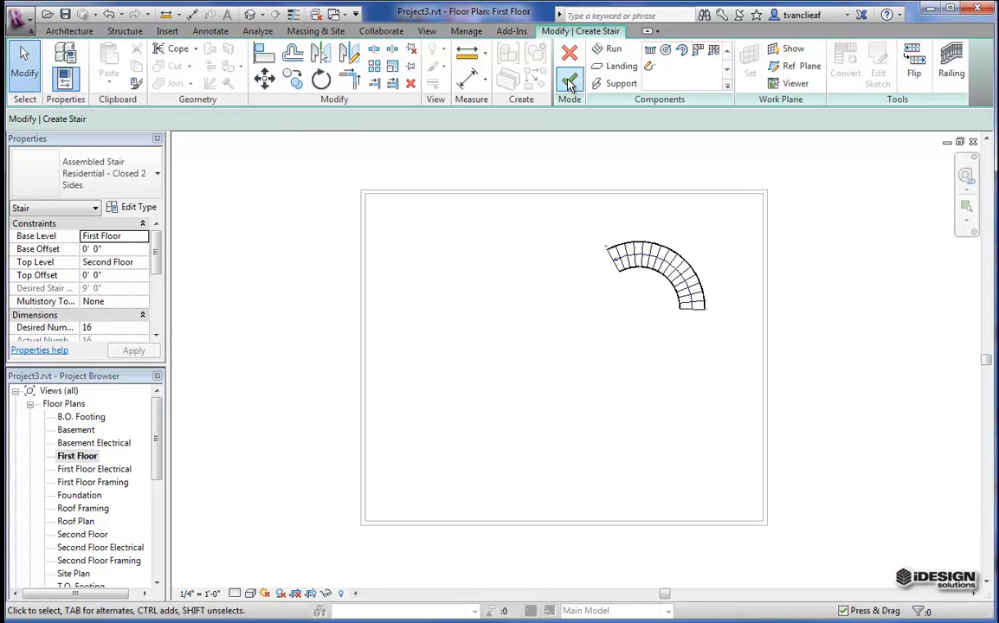
left_click(568, 80)
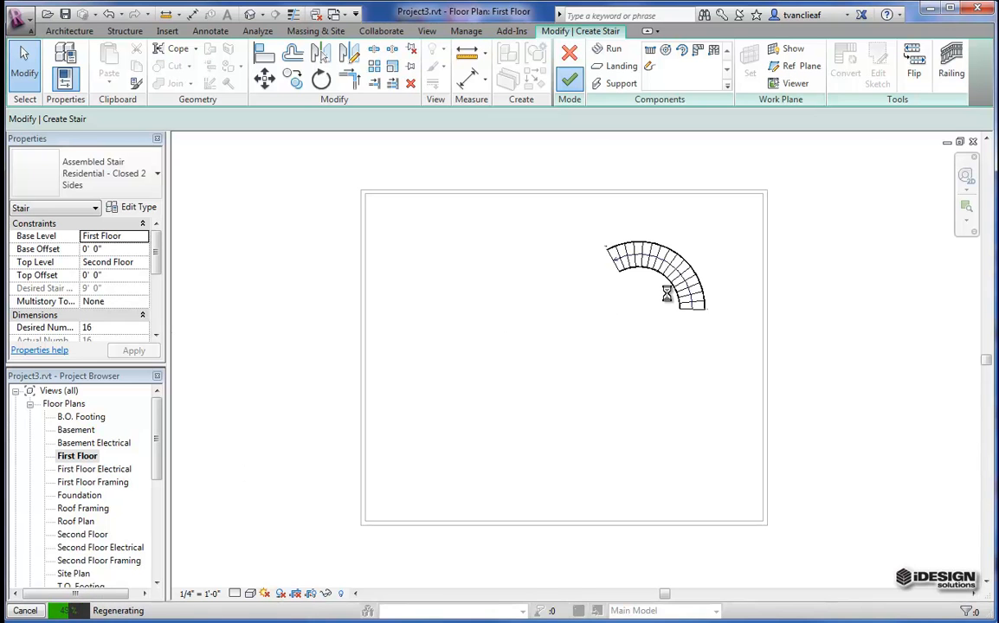
left_click(569, 79)
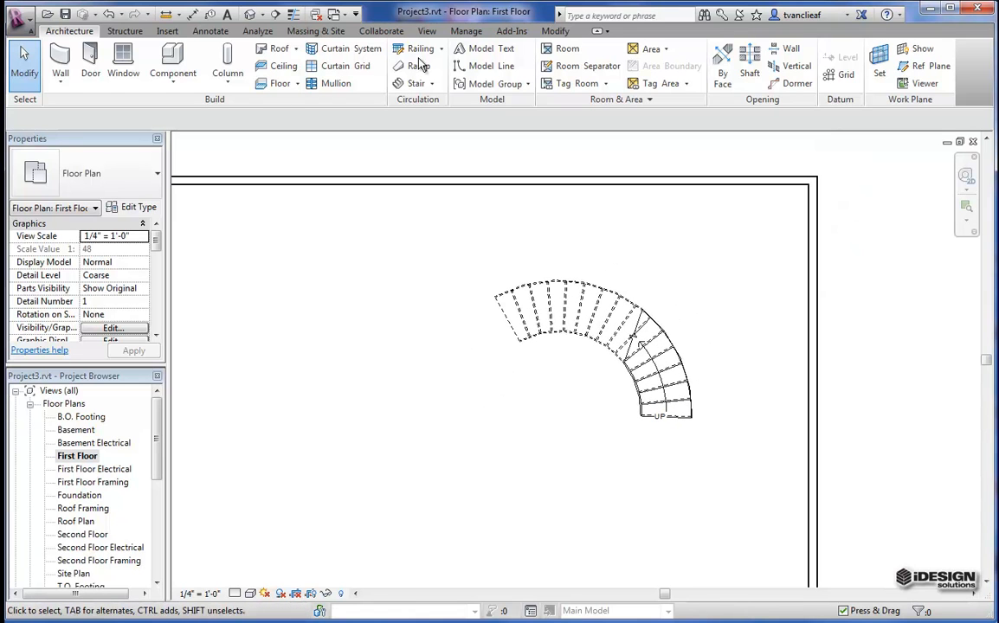
Place a camera at the spiral stair, tighten its crop region, and apply Realistic shading
left_click(427, 32)
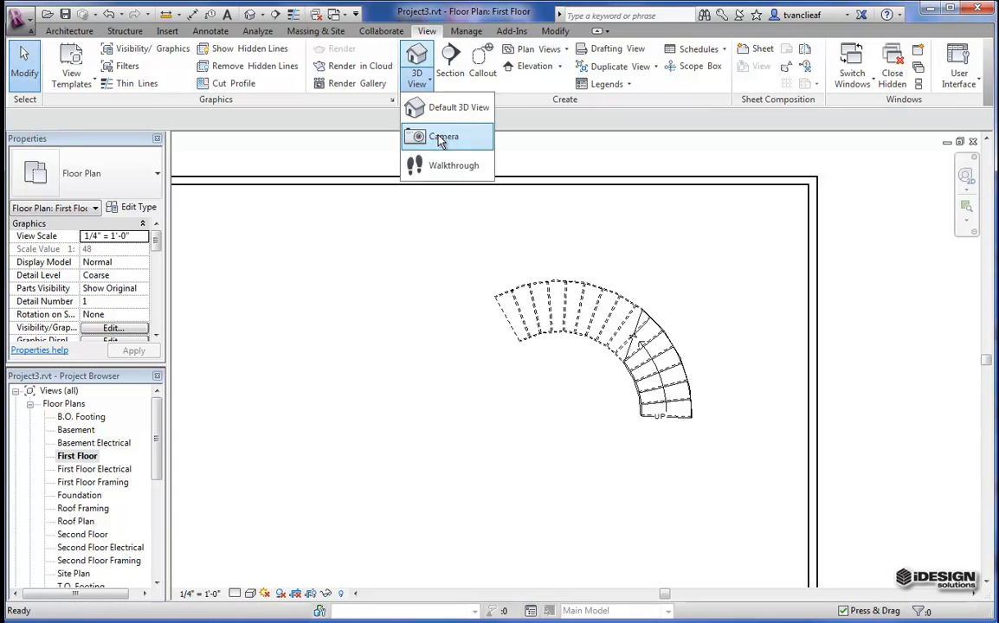
left_click(441, 137)
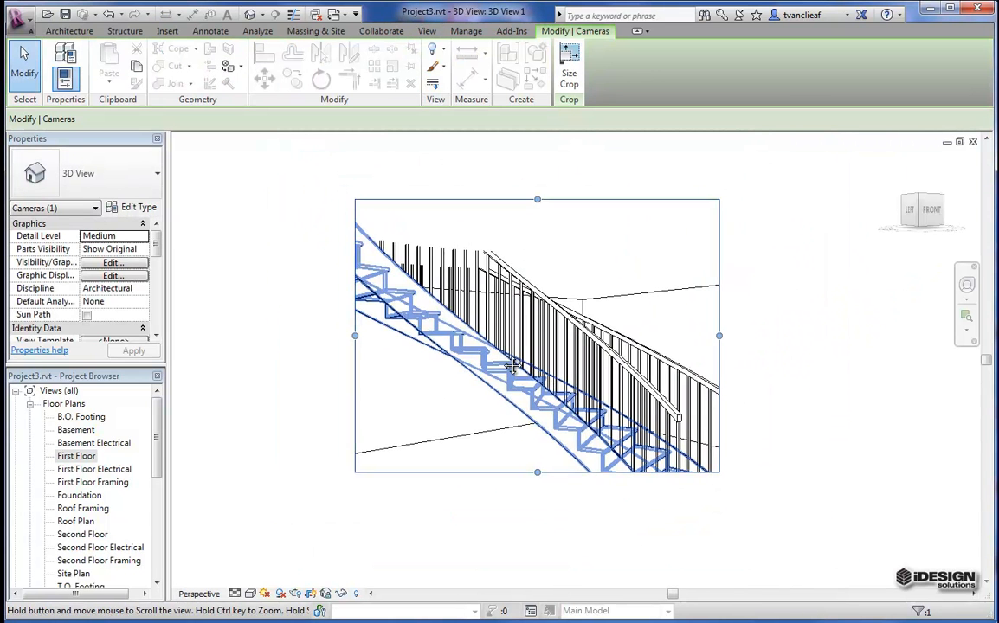
left_click_drag(536, 472, 546, 535)
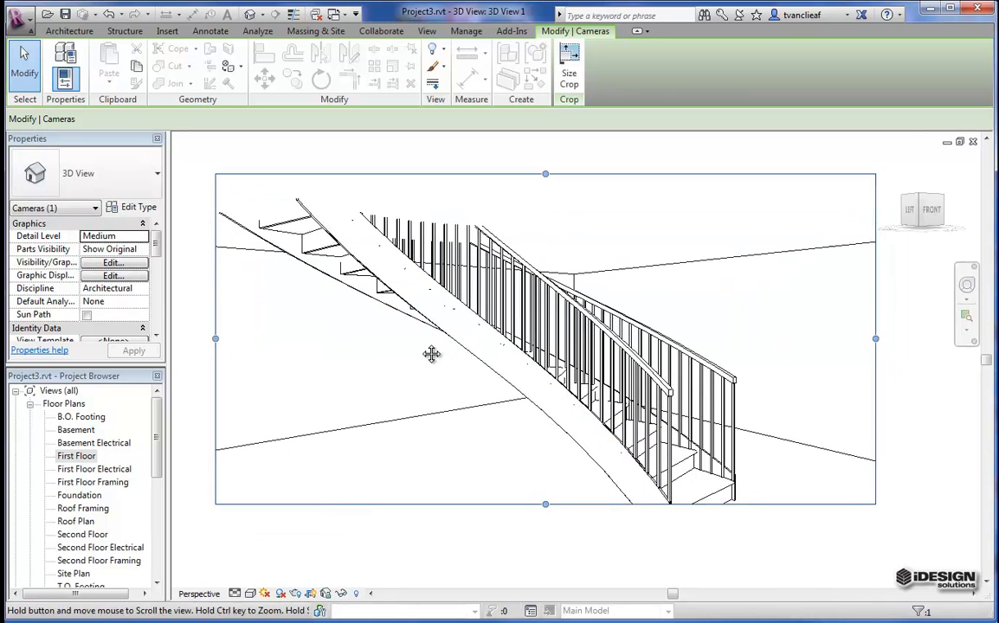
left_click_drag(544, 505, 525, 546)
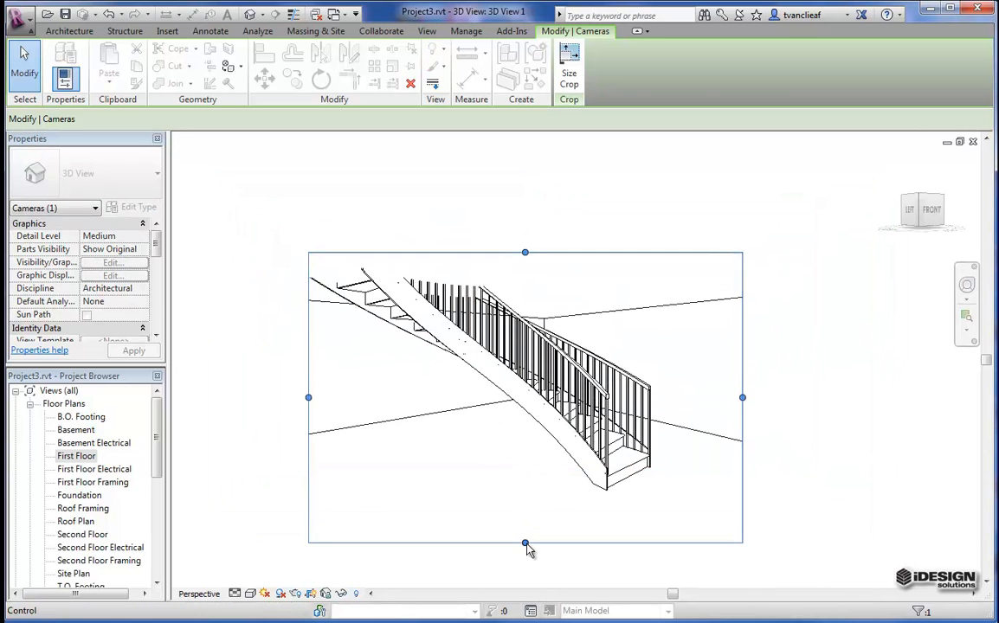
left_click(249, 594)
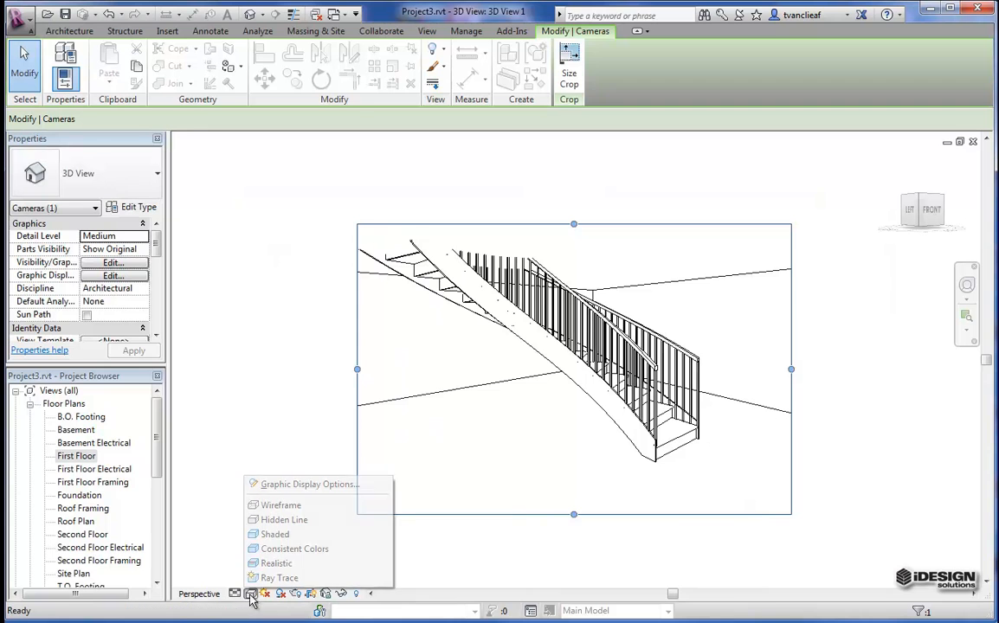
left_click(276, 535)
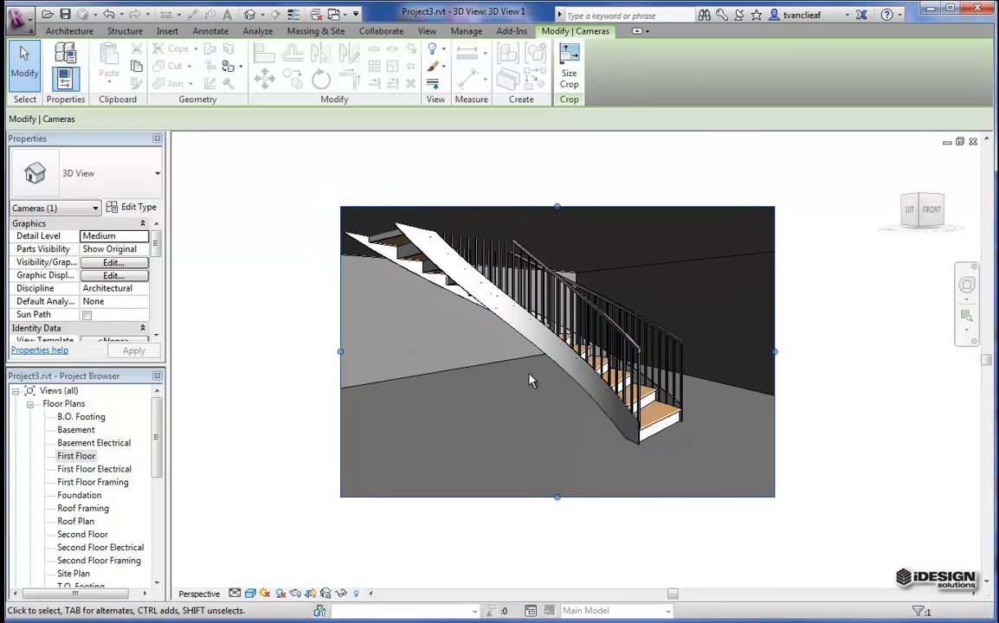
mouse_move(541, 237)
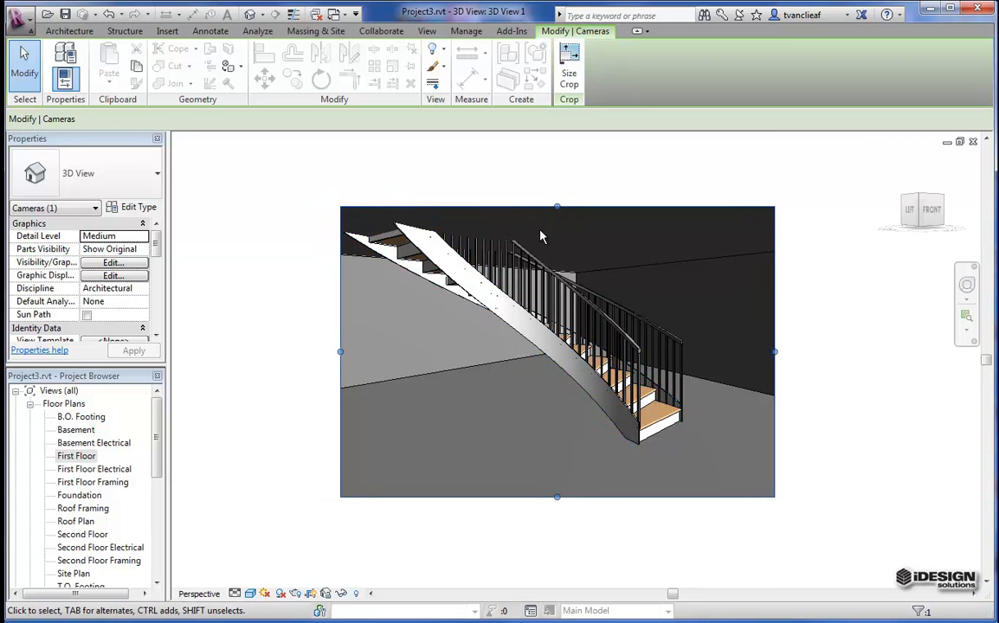
mouse_move(622, 537)
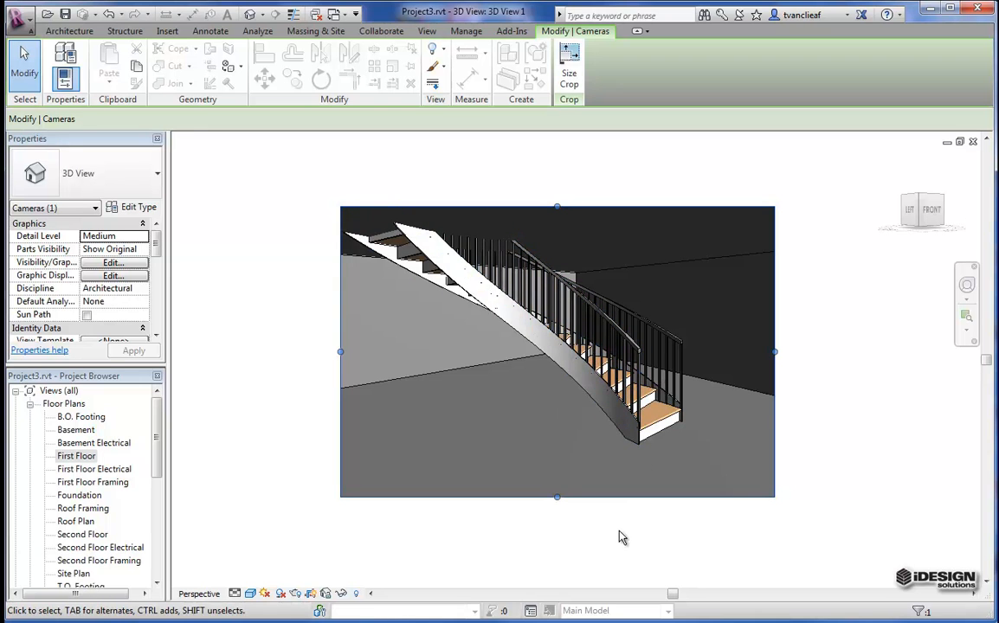
mouse_move(555, 359)
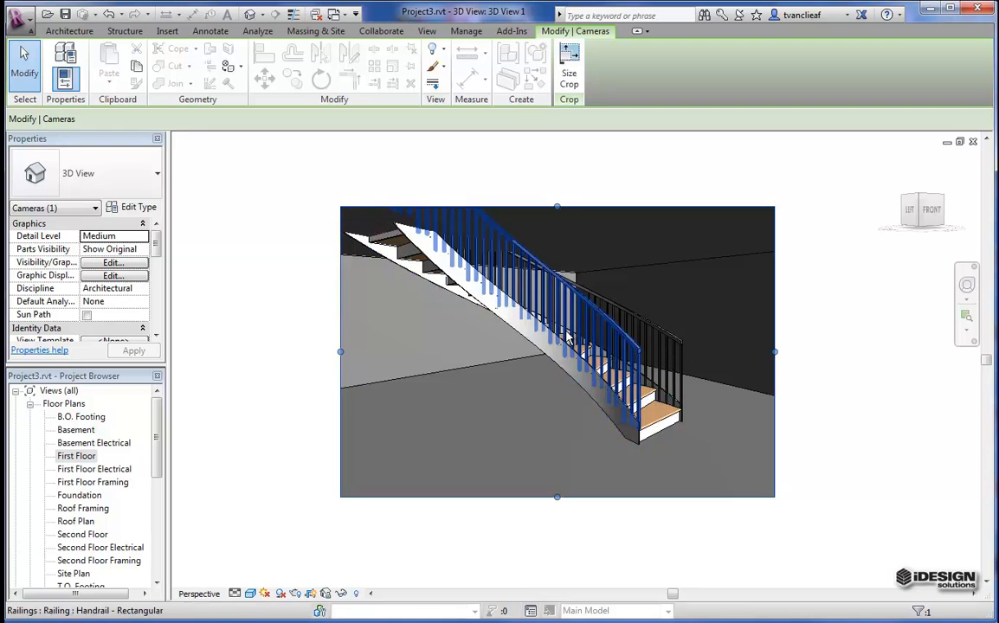
mouse_move(583, 324)
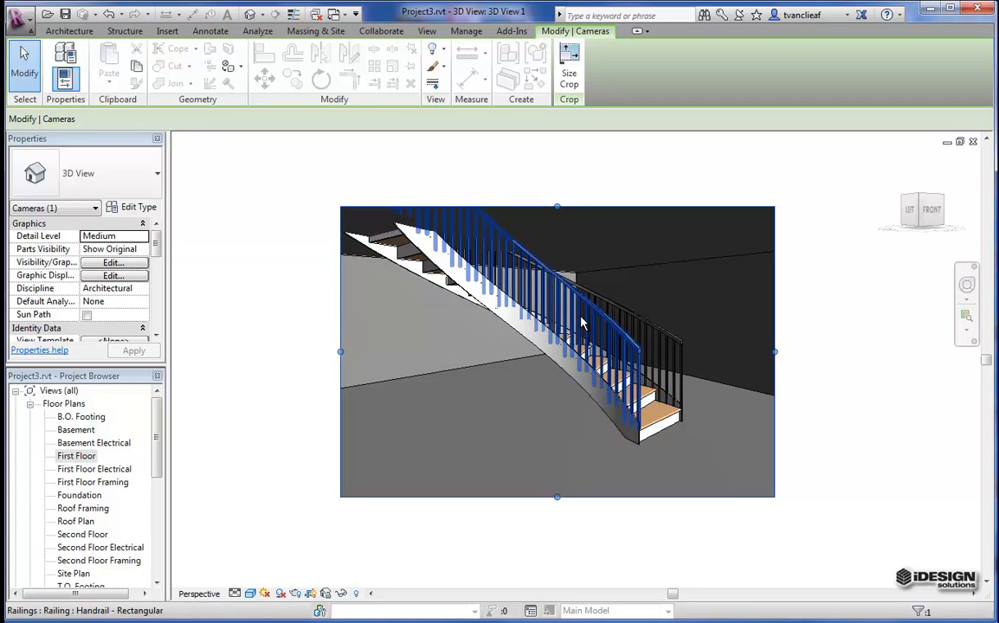